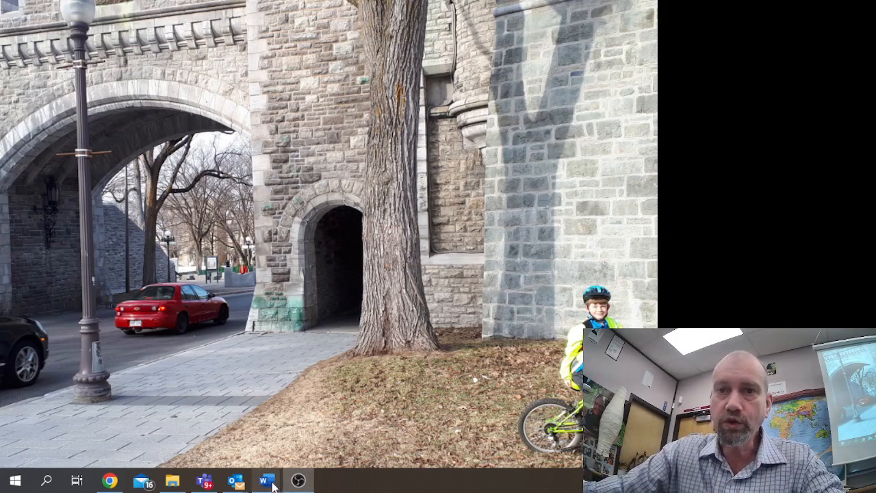
Step: Restore the saved Works Cited project document from the taskbar to use as a model
{"action": "left_click", "coordinate": [265, 482]}
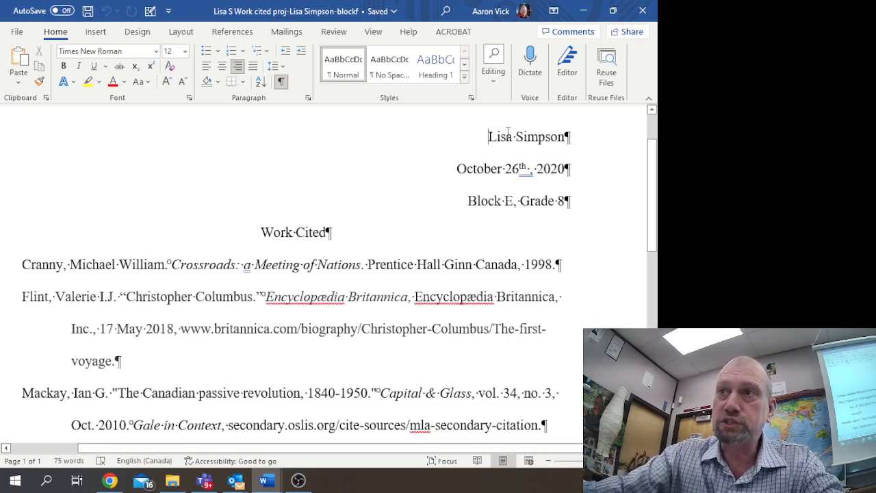
{"action": "mouse_move", "coordinate": [537, 144]}
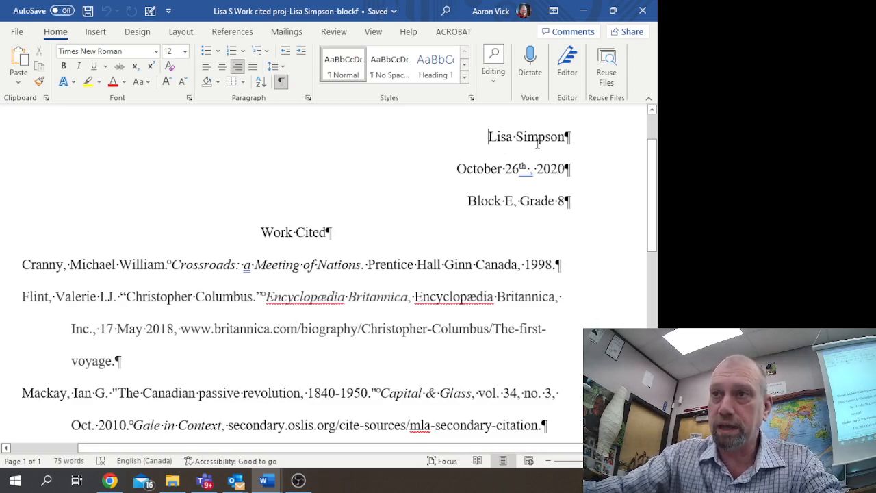
{"action": "mouse_move", "coordinate": [474, 186]}
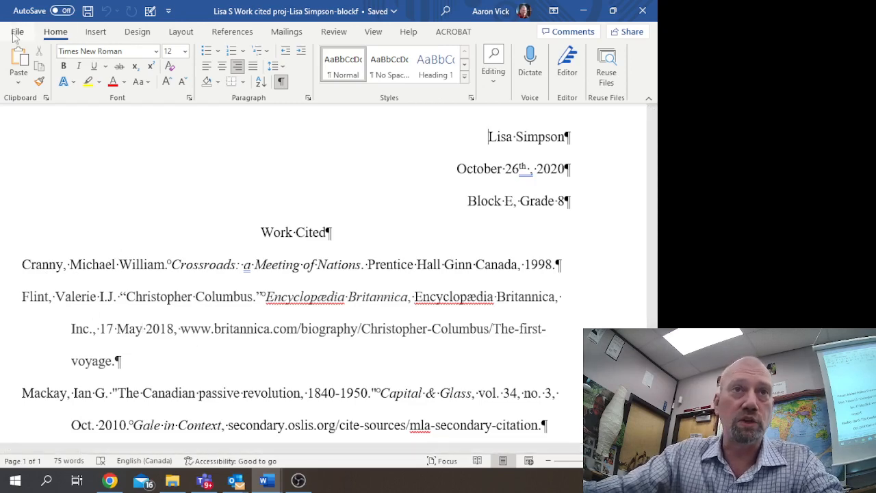
{"action": "mouse_move", "coordinate": [153, 146]}
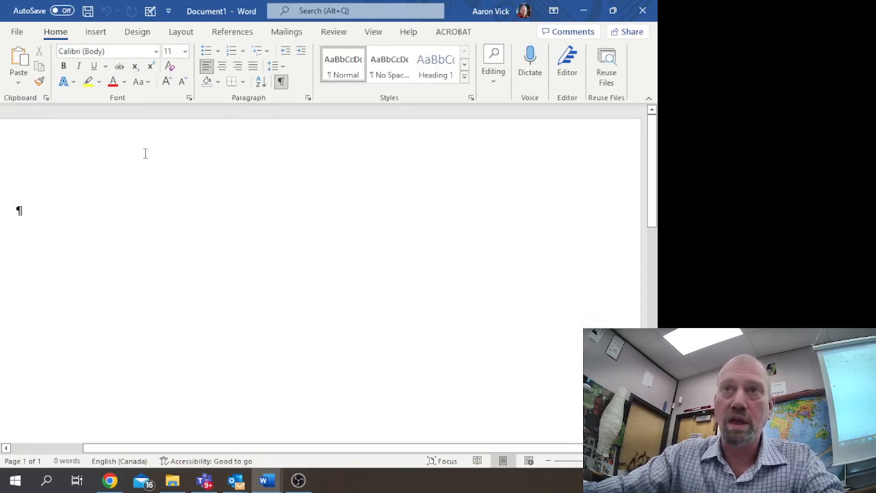
{"action": "mouse_move", "coordinate": [125, 217]}
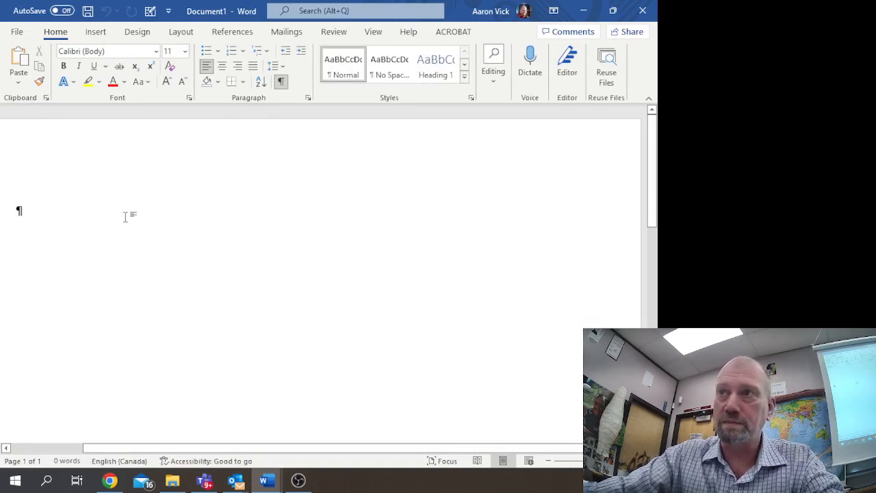
{"action": "mouse_move", "coordinate": [101, 223]}
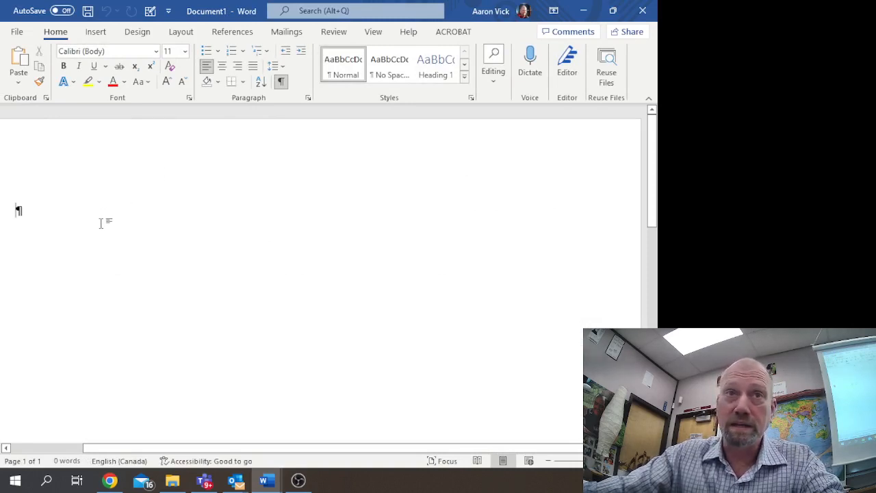
{"action": "mouse_move", "coordinate": [137, 248]}
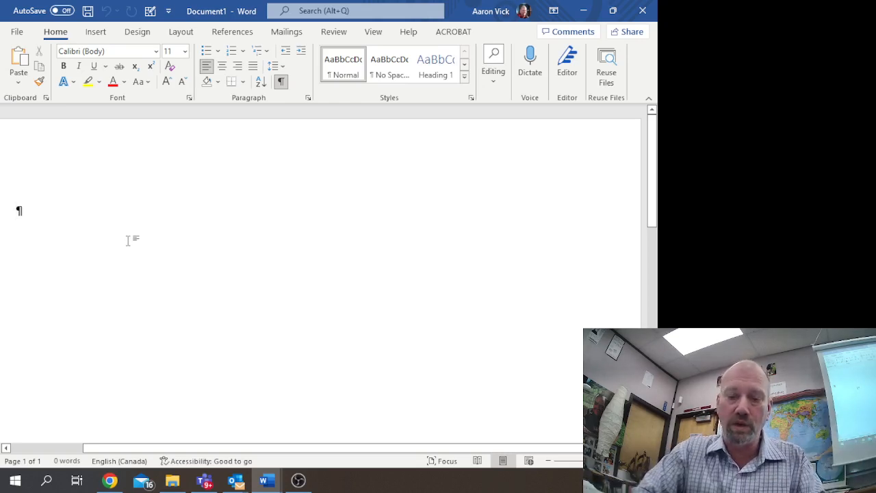
Step: Enter the student name, Block H and the date January 17, 2023 as heading lines
{"action": "type", "text": "Lisa Simpson"}
{"action": "type", "text": "B"}
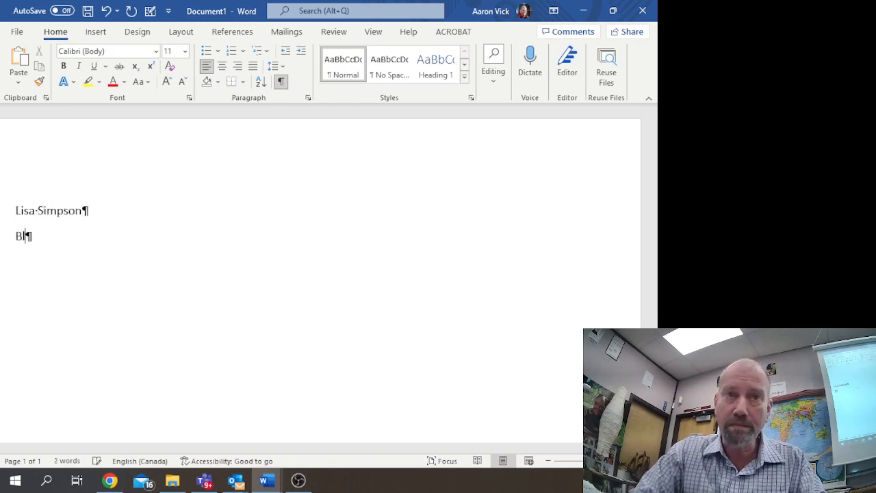
{"action": "type", "text": "ock-H"}
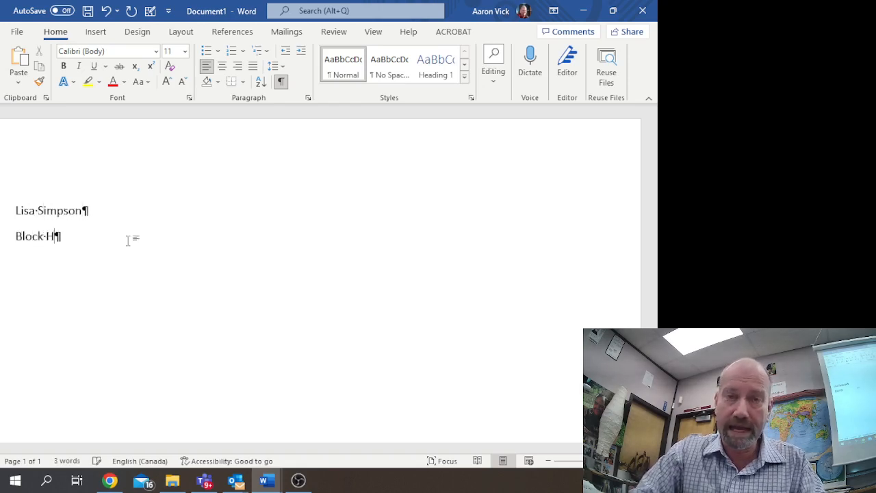
{"action": "left_click", "coordinate": [81, 211]}
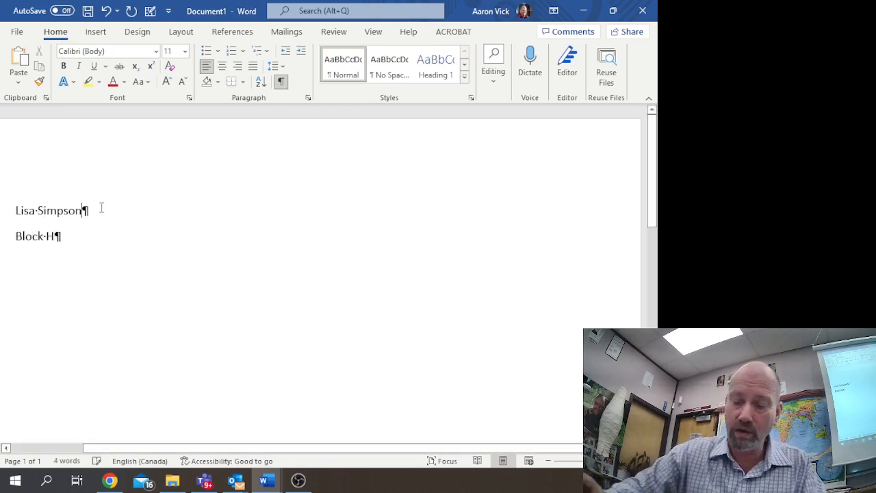
{"action": "type", "text": "Janua"}
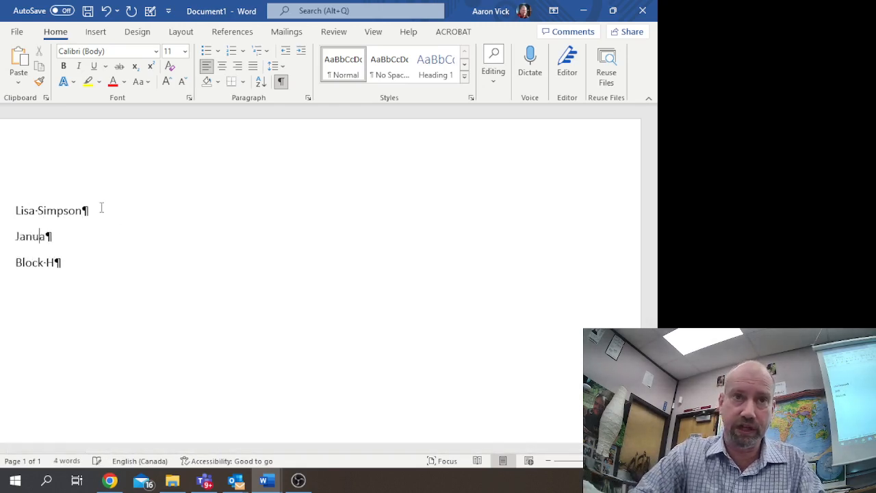
{"action": "type", "text": "ry"}
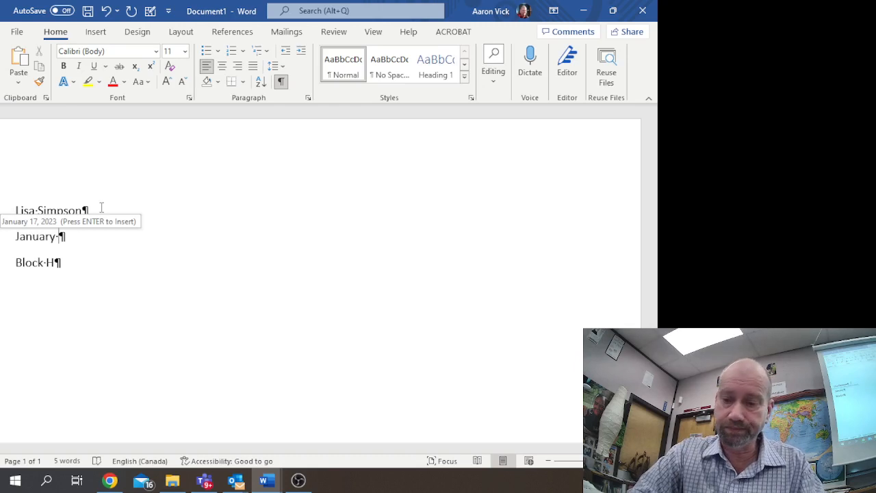
{"action": "type", "text": "17, 2023"}
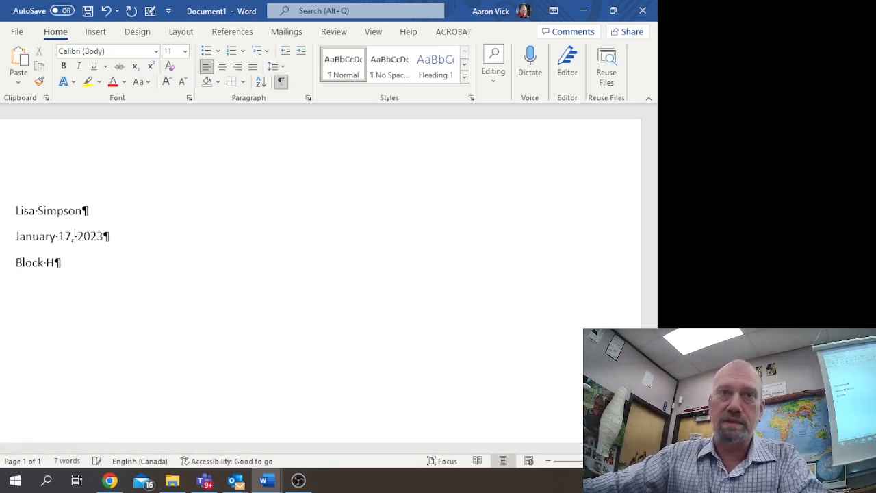
Step: Add a Works Cited line below Block H
{"action": "key", "text": "enter"}
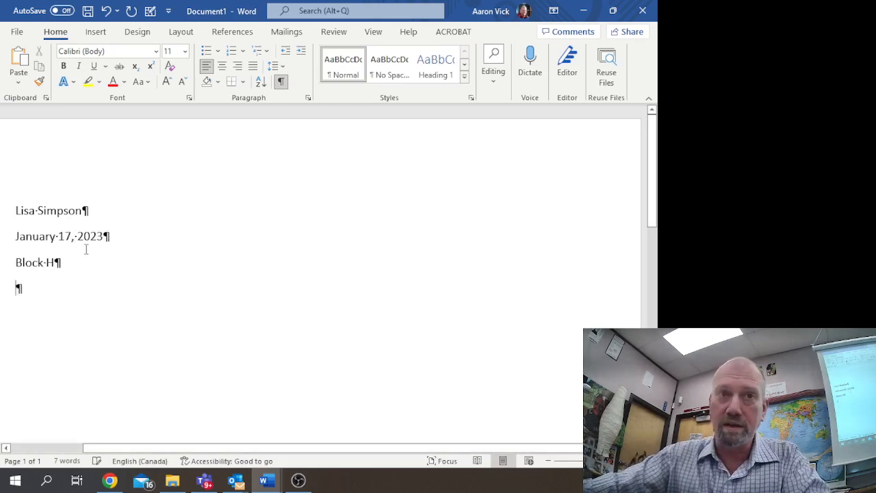
{"action": "type", "text": "Work"}
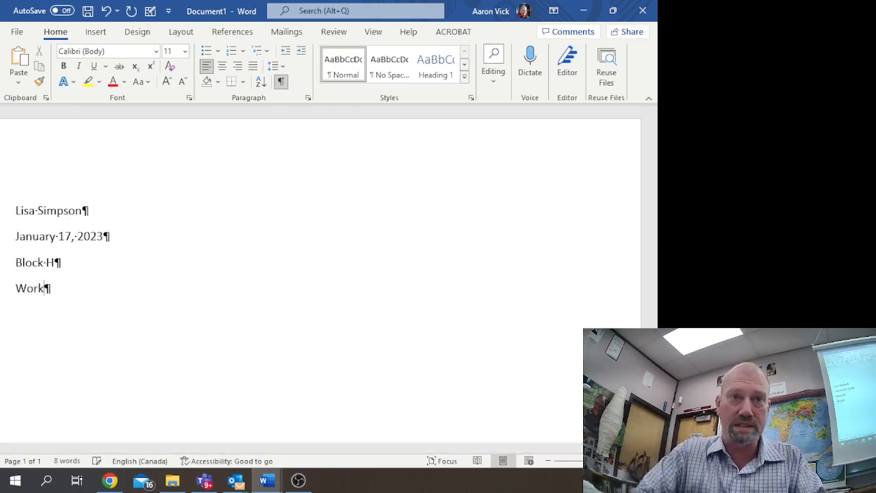
{"action": "type", "text": "s Cited"}
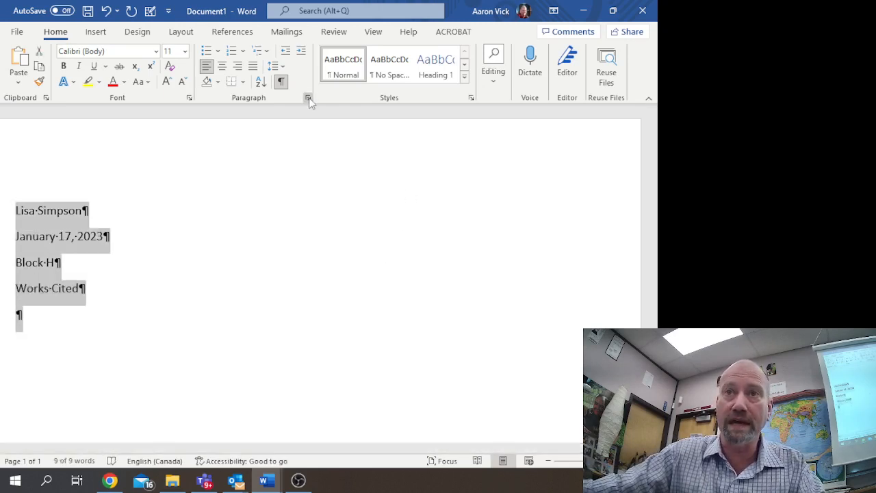
Step: Set the heading lines' paragraph spacing in the Paragraph dialog and confirm it
{"action": "left_click", "coordinate": [310, 98]}
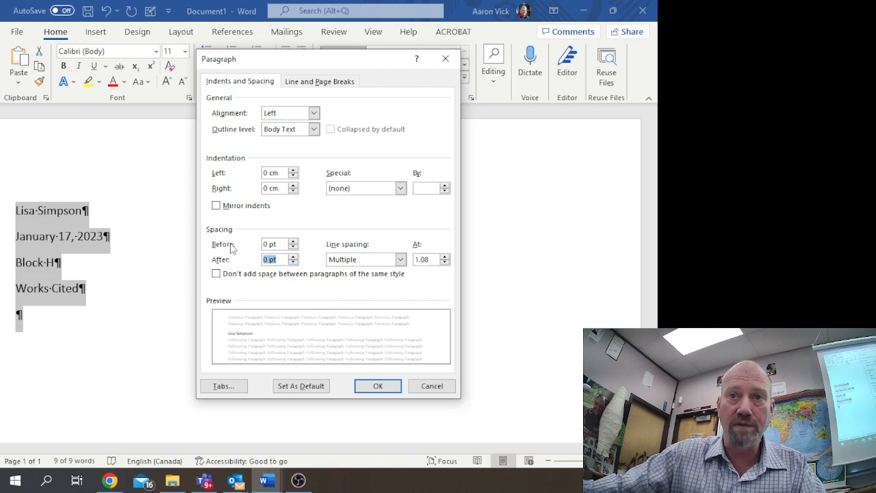
{"action": "mouse_move", "coordinate": [306, 274]}
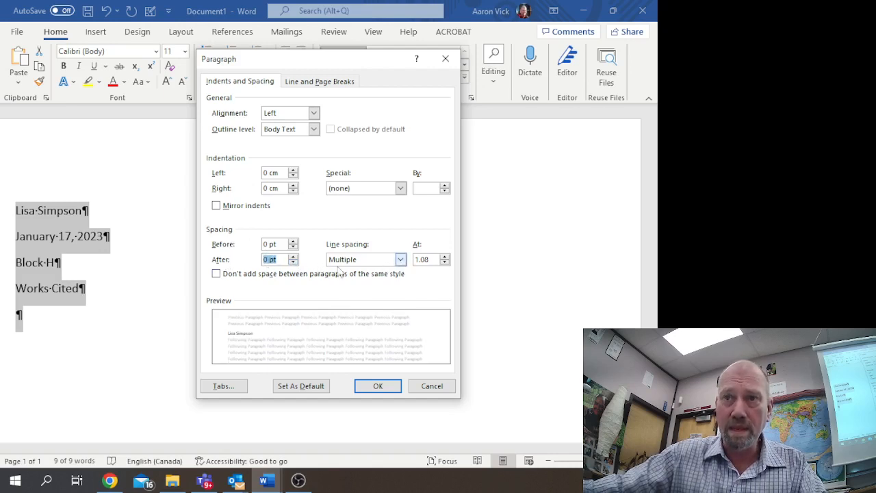
{"action": "left_click", "coordinate": [400, 259]}
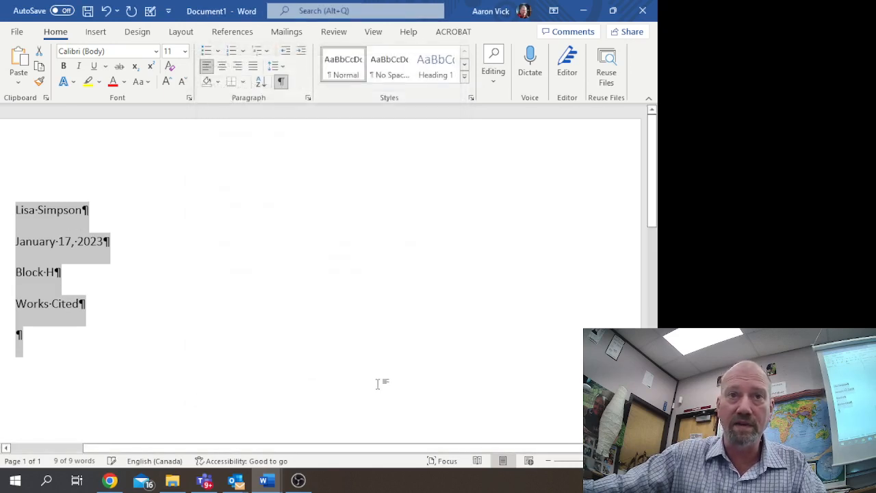
{"action": "left_click", "coordinate": [376, 383]}
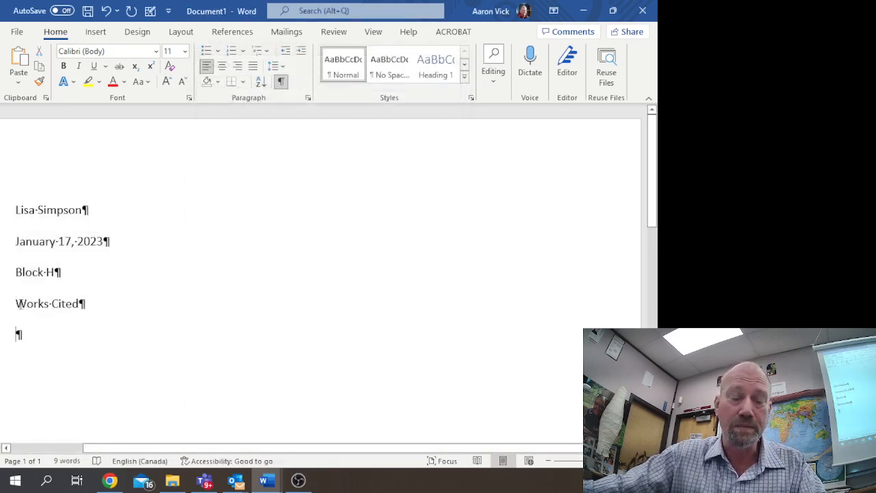
Step: Centre the Works Cited heading and right-align the name, date and Block H lines
{"action": "double_click", "coordinate": [47, 304]}
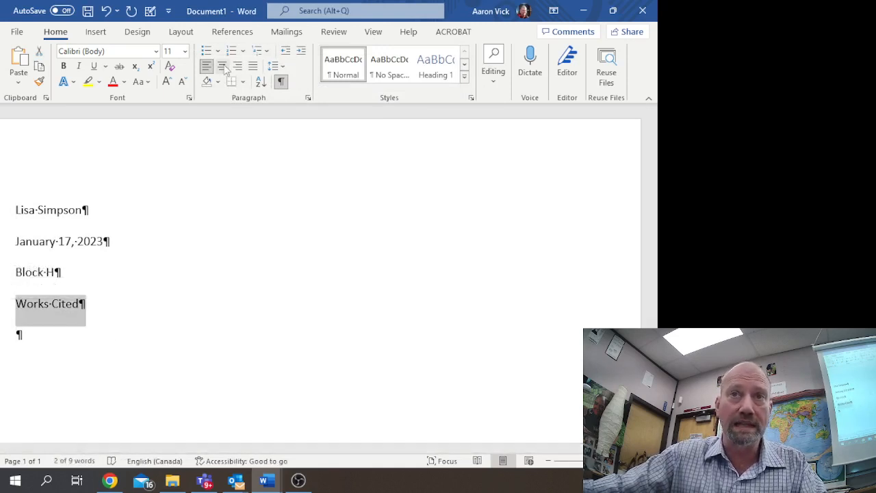
{"action": "left_click", "coordinate": [222, 66]}
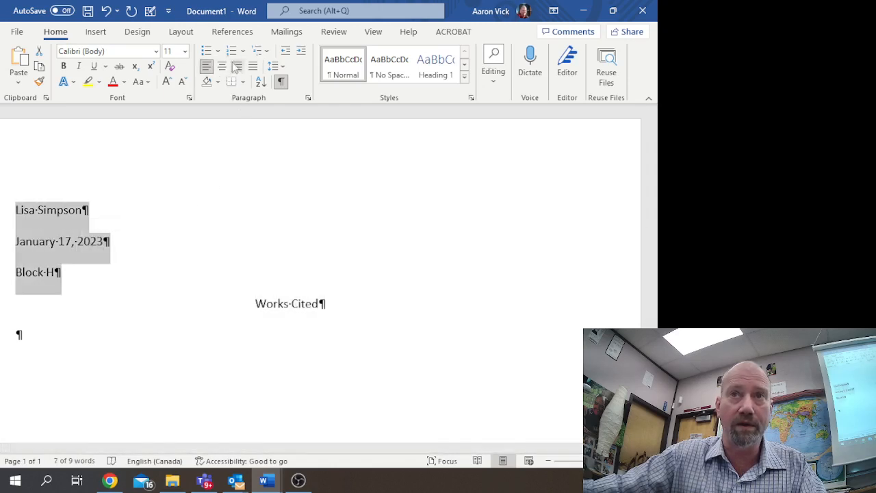
{"action": "left_click", "coordinate": [238, 65]}
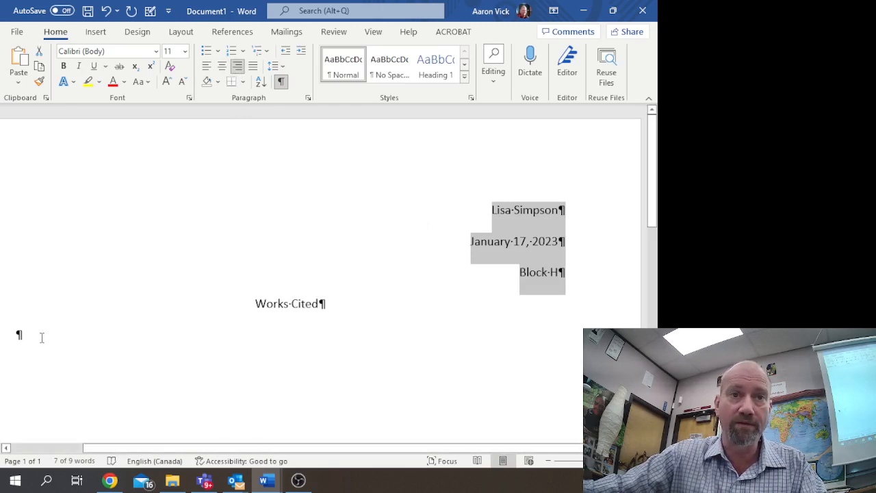
{"action": "left_click", "coordinate": [52, 334]}
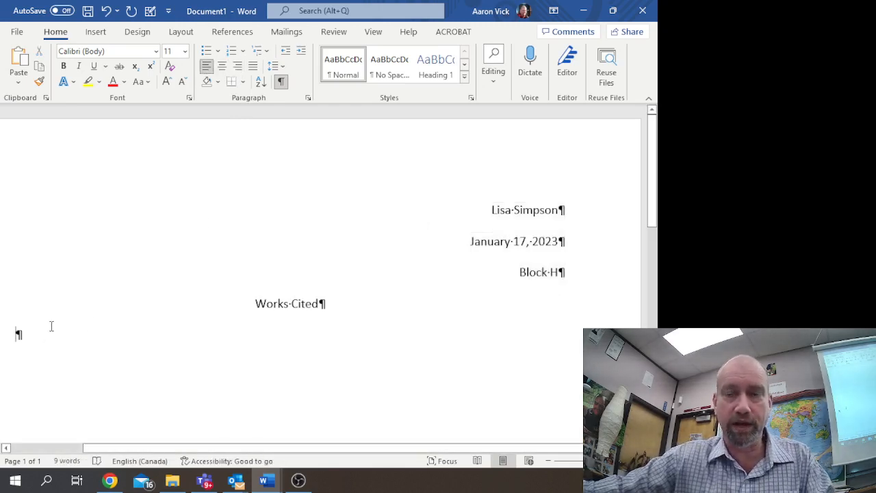
{"action": "mouse_move", "coordinate": [77, 342]}
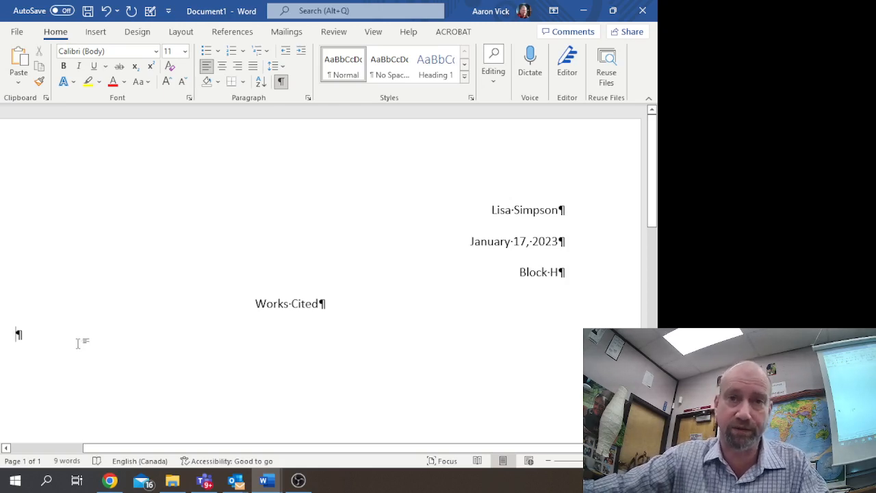
{"action": "mouse_move", "coordinate": [36, 182]}
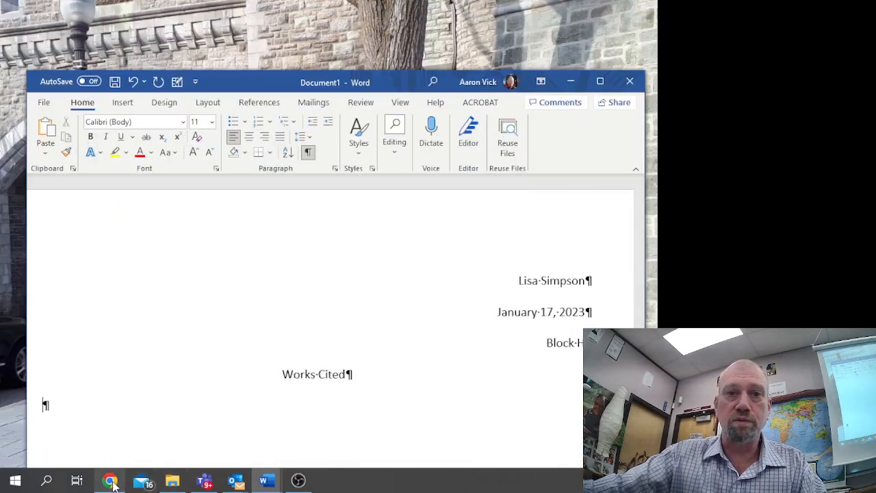
{"action": "left_click", "coordinate": [110, 479]}
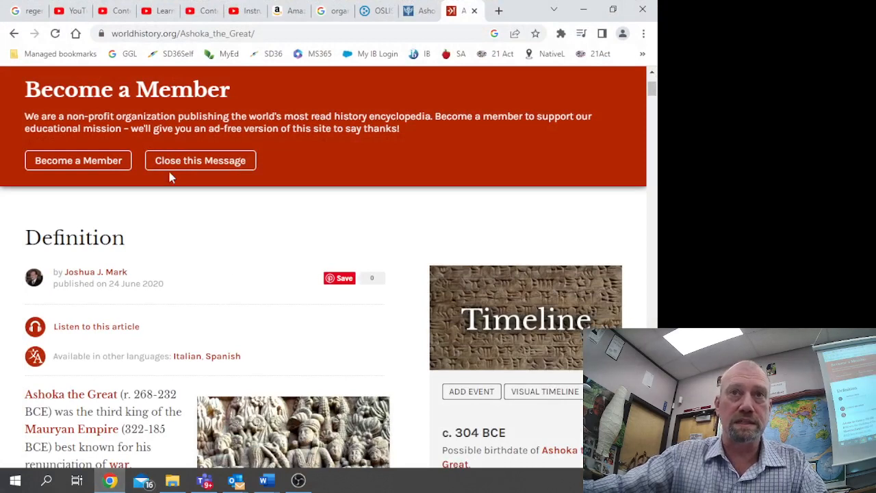
{"action": "mouse_move", "coordinate": [194, 71]}
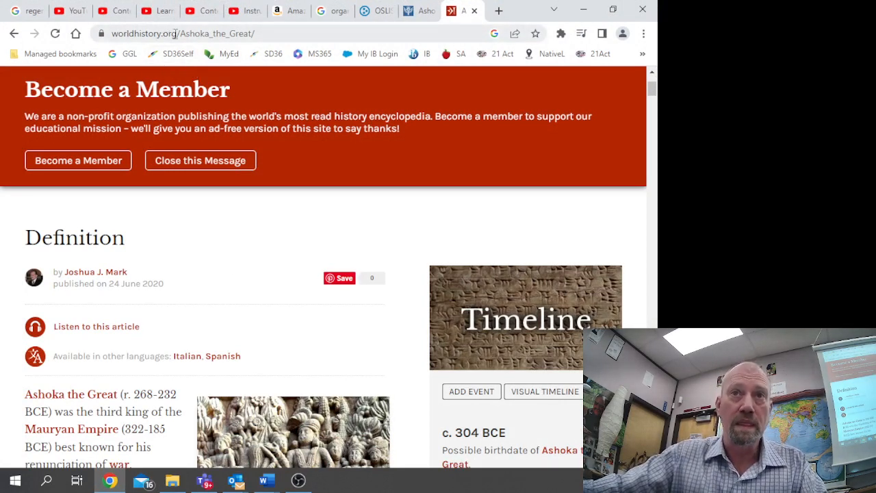
{"action": "scroll", "scroll_direction": "up", "scroll_amount": 3}
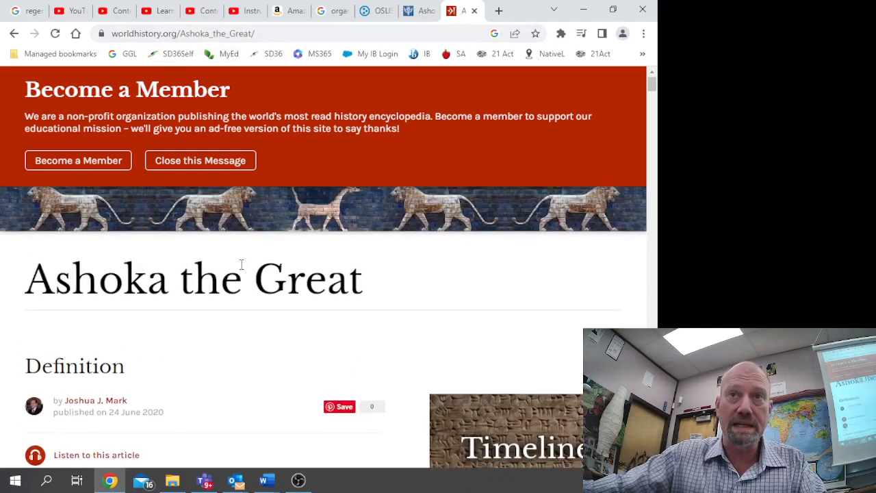
{"action": "mouse_move", "coordinate": [255, 296]}
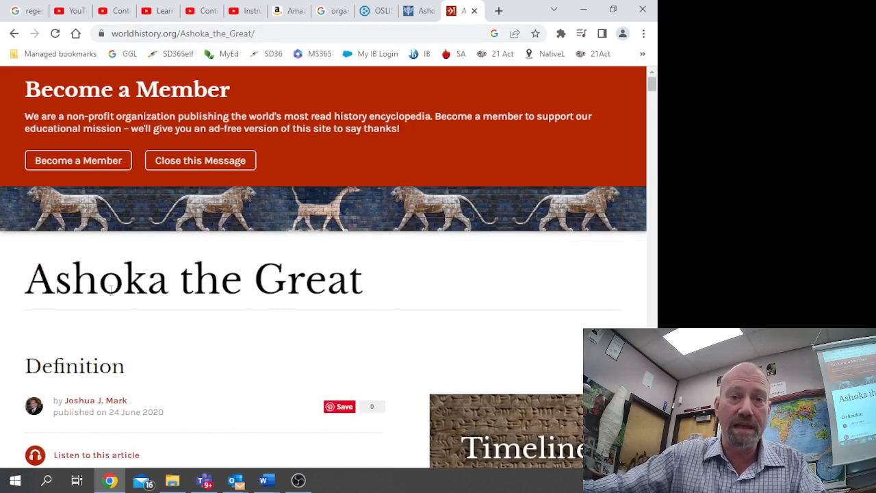
{"action": "scroll", "scroll_direction": "down", "scroll_amount": 3}
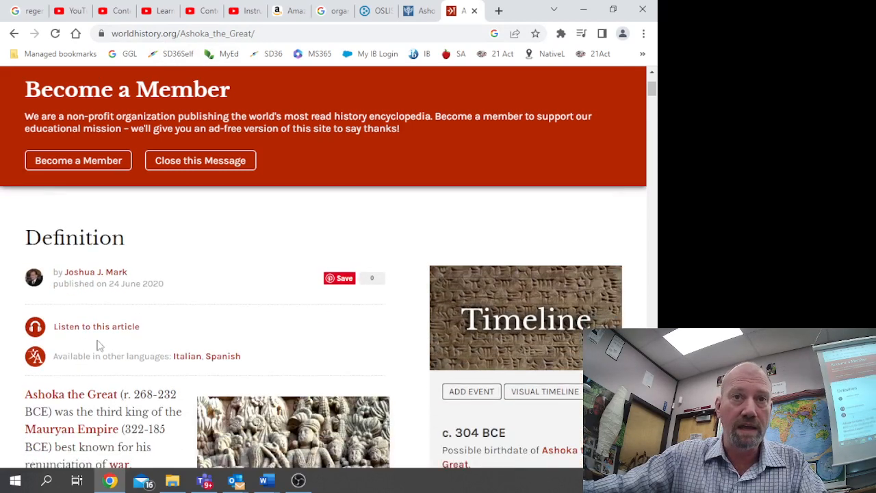
{"action": "mouse_move", "coordinate": [155, 277]}
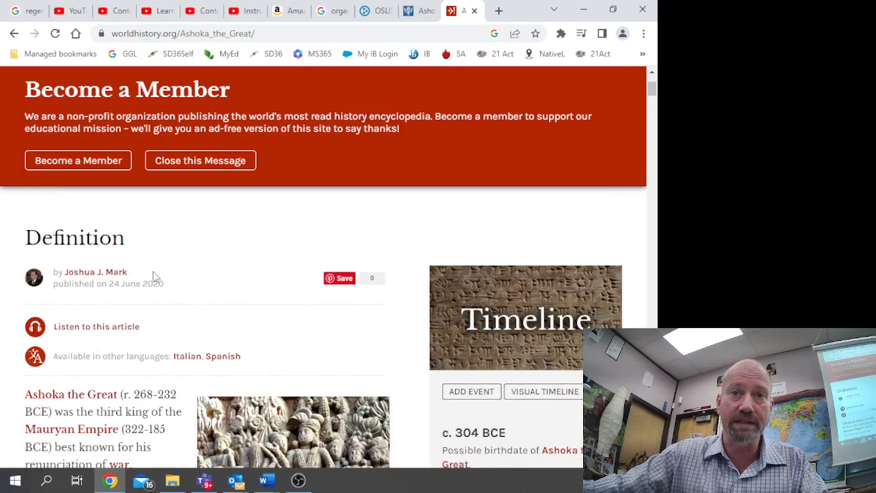
{"action": "mouse_move", "coordinate": [373, 292]}
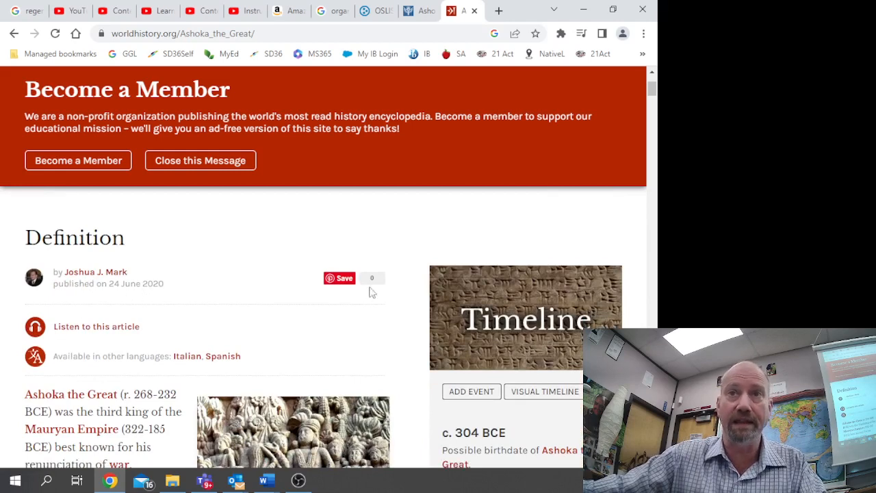
{"action": "scroll", "scroll_direction": "up", "scroll_amount": 3}
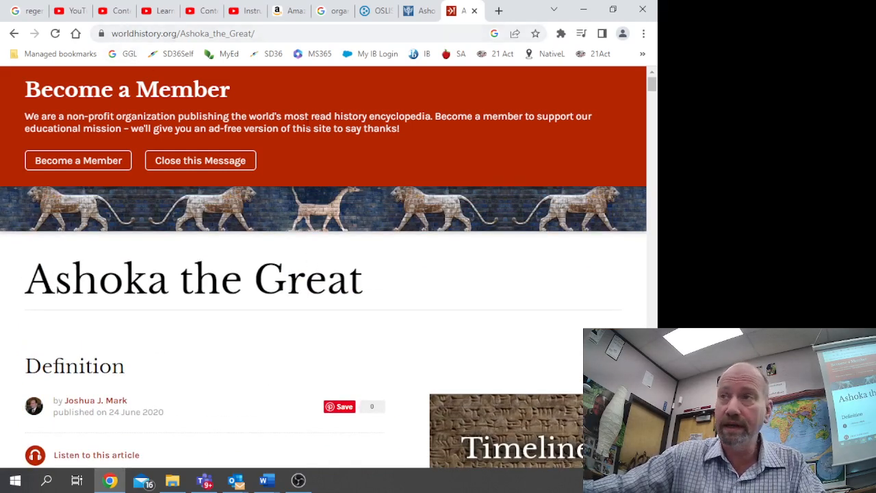
{"action": "scroll", "scroll_direction": "down", "scroll_amount": 3}
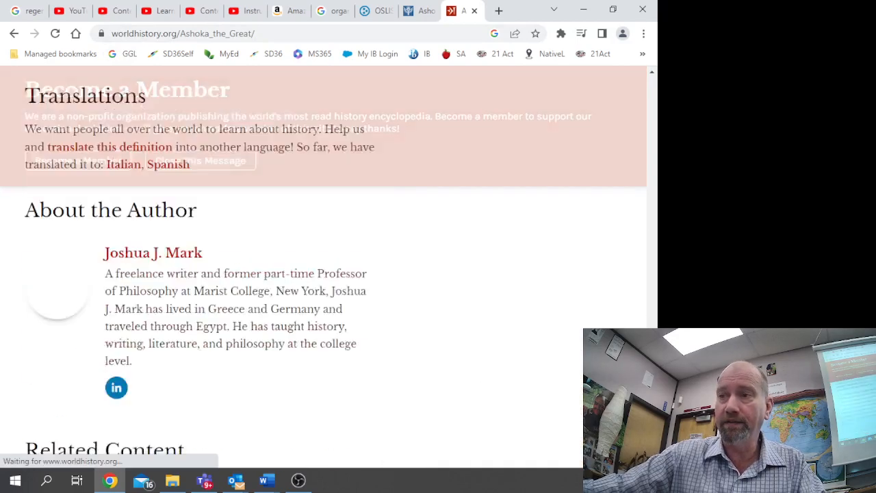
{"action": "scroll", "scroll_direction": "down", "scroll_amount": 3}
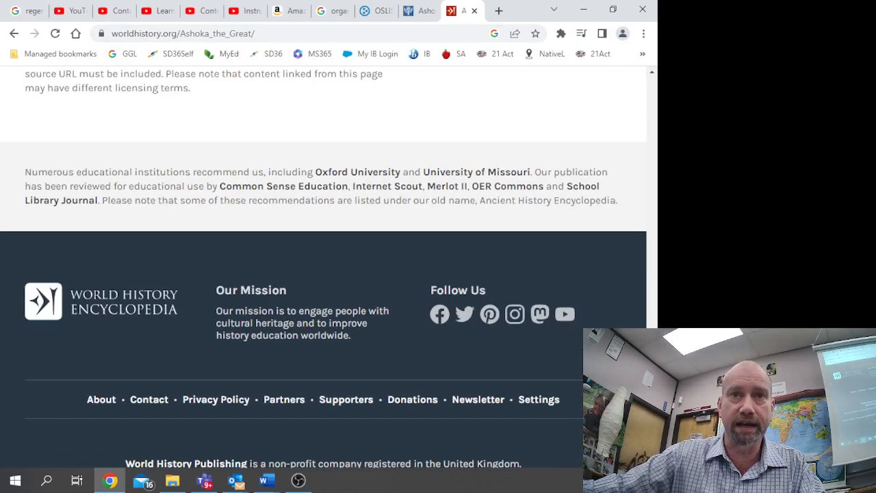
{"action": "scroll", "scroll_direction": "down", "scroll_amount": 3}
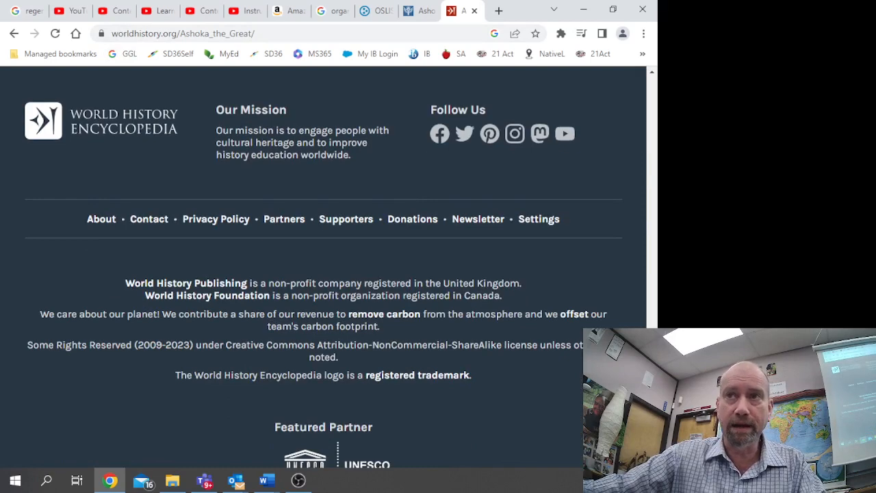
{"action": "scroll", "scroll_direction": "down", "scroll_amount": 3}
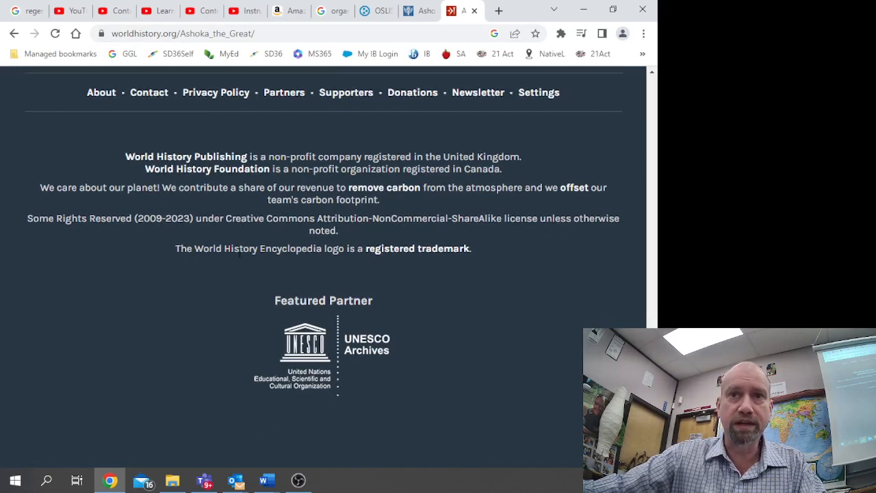
{"action": "mouse_move", "coordinate": [400, 257]}
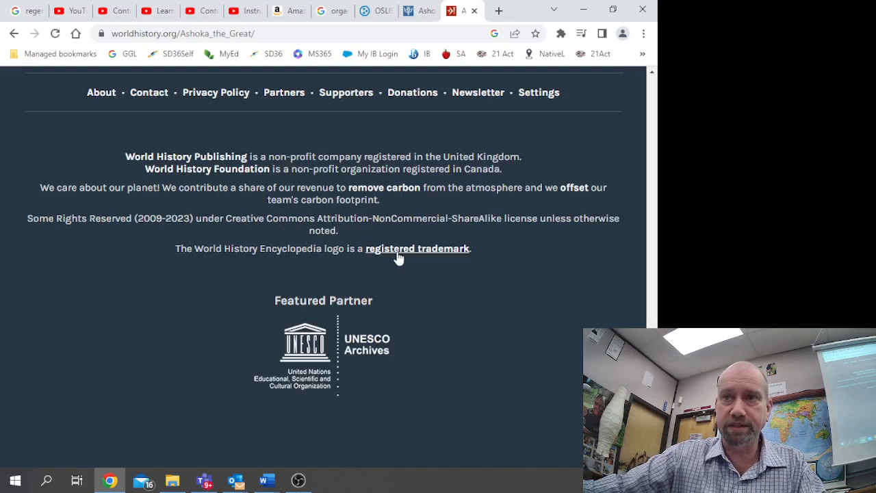
{"action": "mouse_move", "coordinate": [186, 156]}
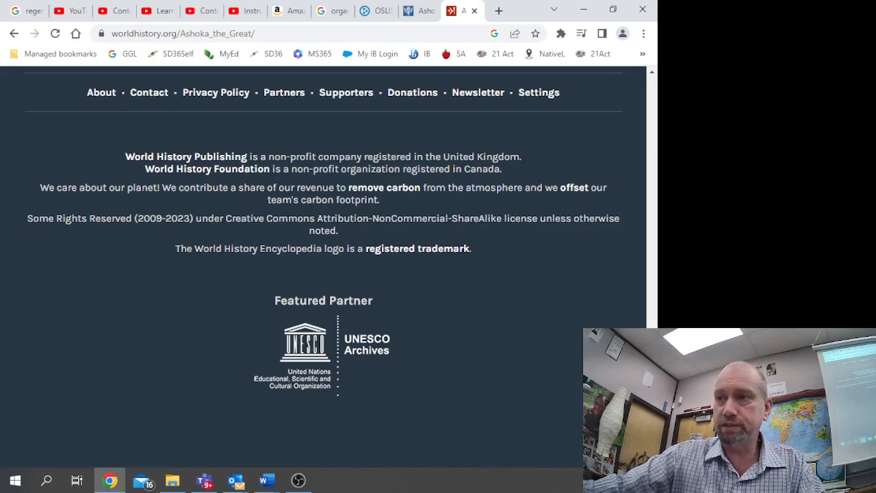
{"action": "scroll", "scroll_direction": "up", "scroll_amount": 3}
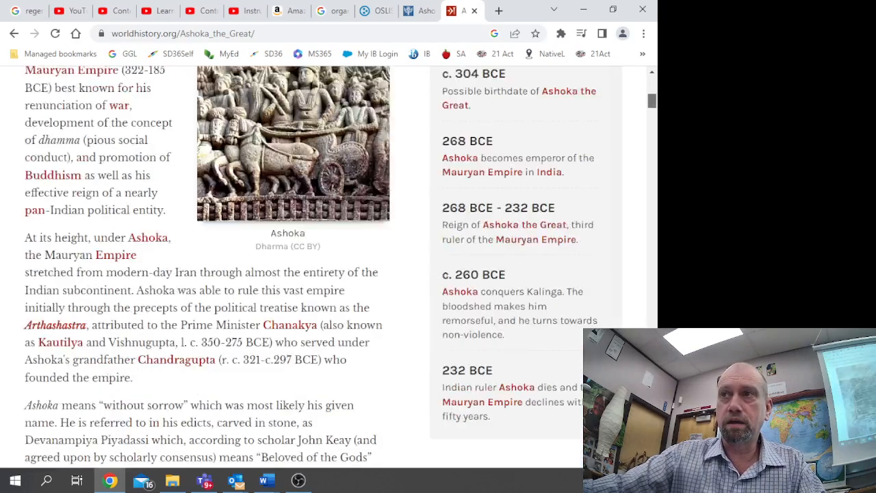
{"action": "scroll", "scroll_direction": "up", "scroll_amount": 3}
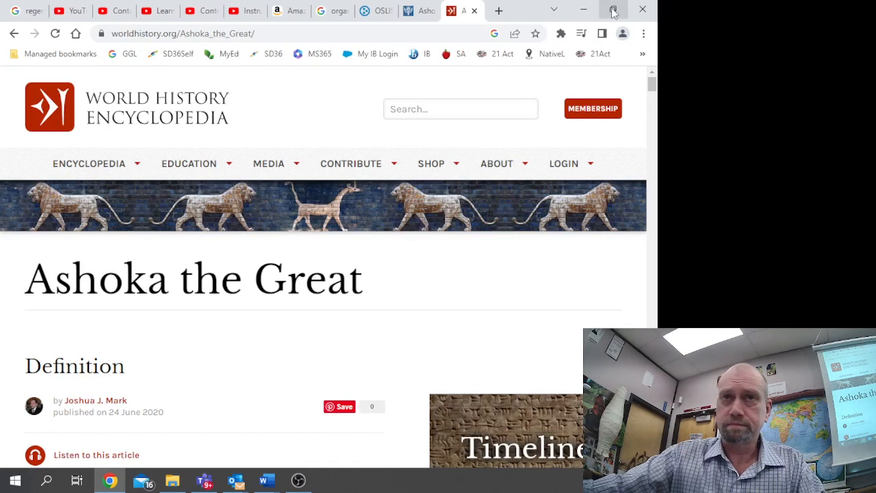
Step: Begin the Mark, Joshua citation on the line under the Works Cited heading
{"action": "left_click", "coordinate": [265, 479]}
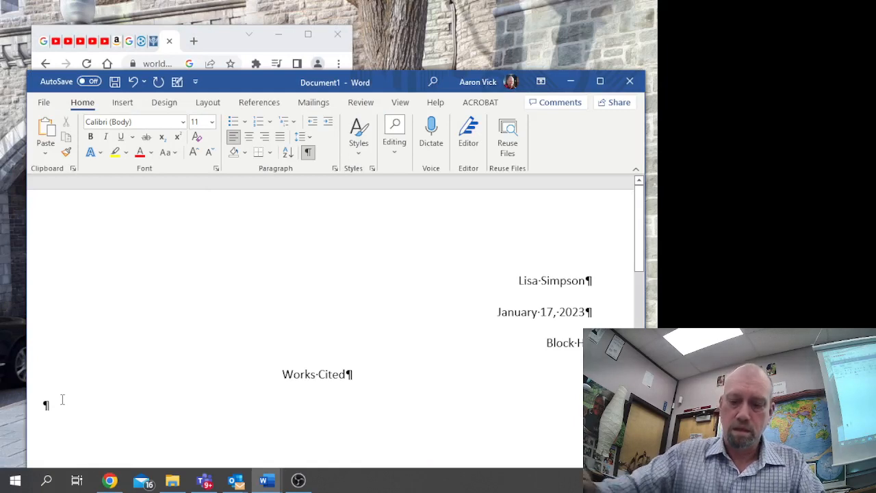
{"action": "type", "text": "Mark,"}
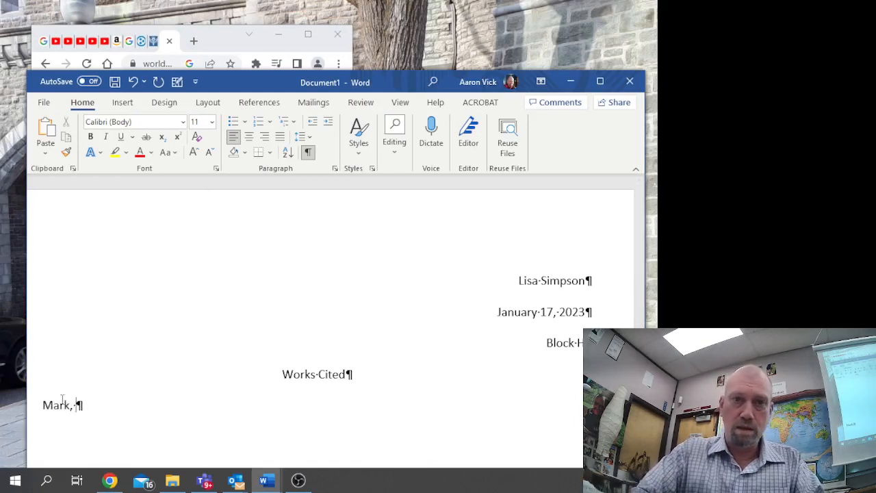
{"action": "type", "text": "J"}
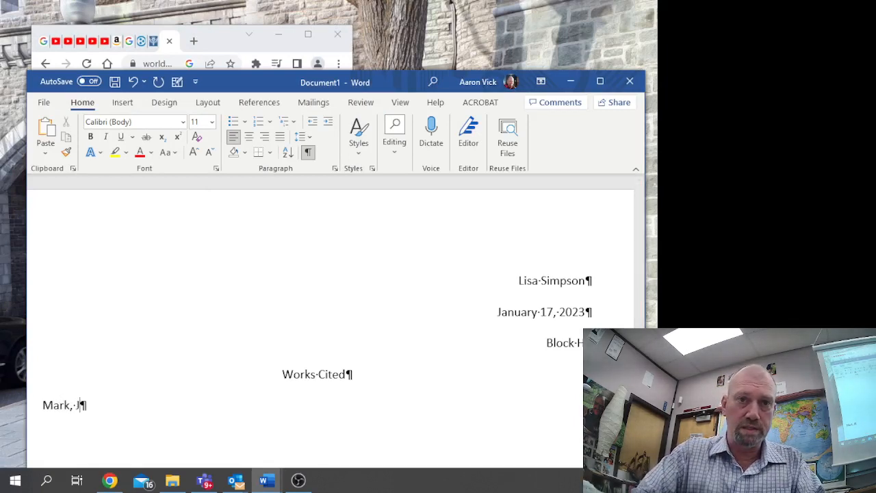
{"action": "type", "text": "oshua"}
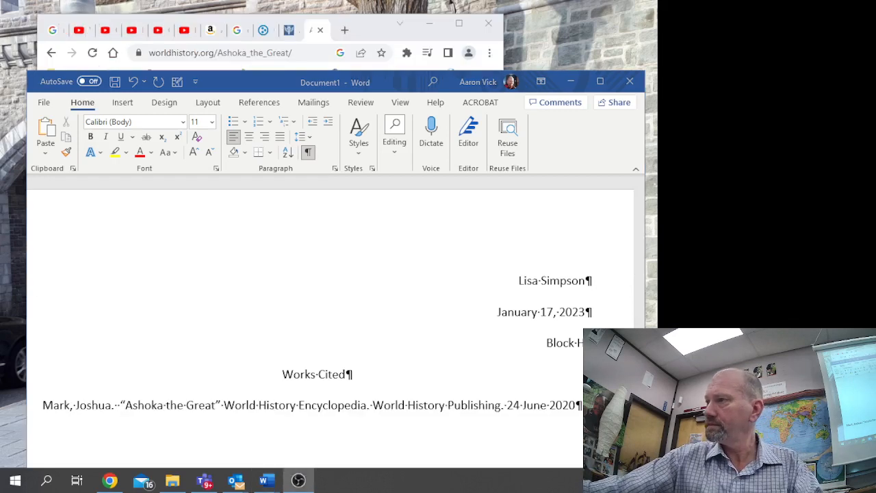
{"action": "mouse_move", "coordinate": [203, 299]}
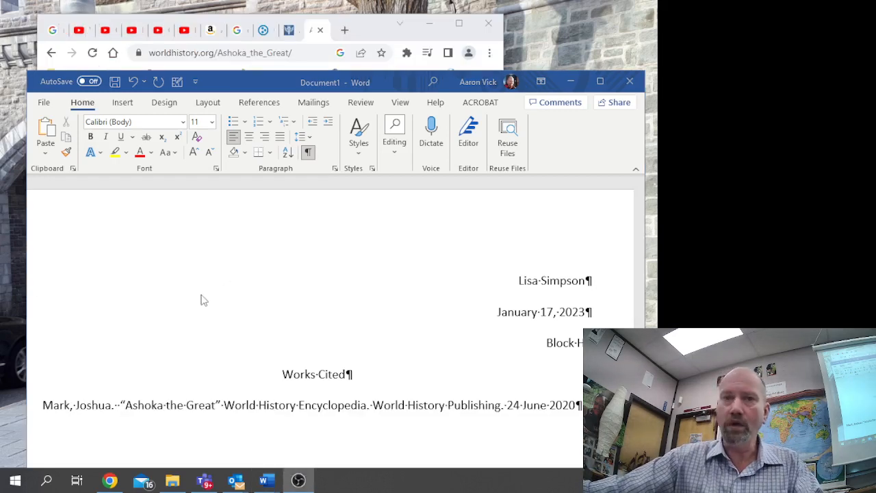
{"action": "mouse_move", "coordinate": [211, 306]}
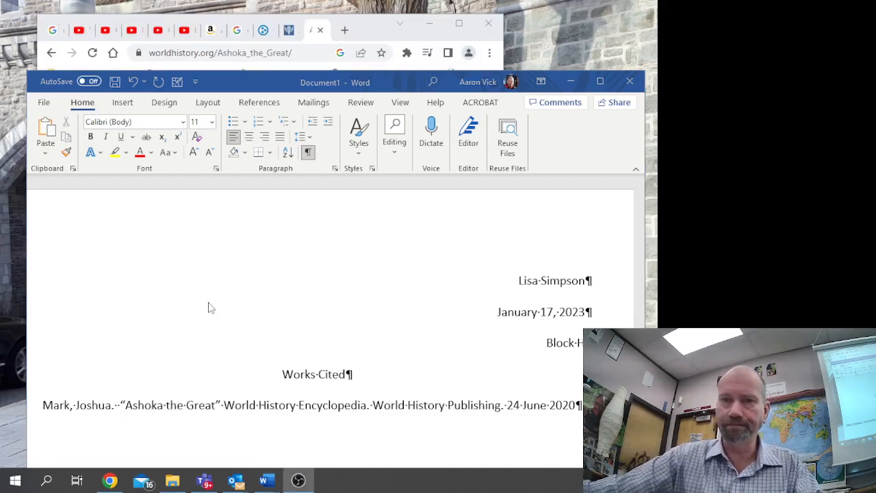
{"action": "mouse_move", "coordinate": [361, 203]}
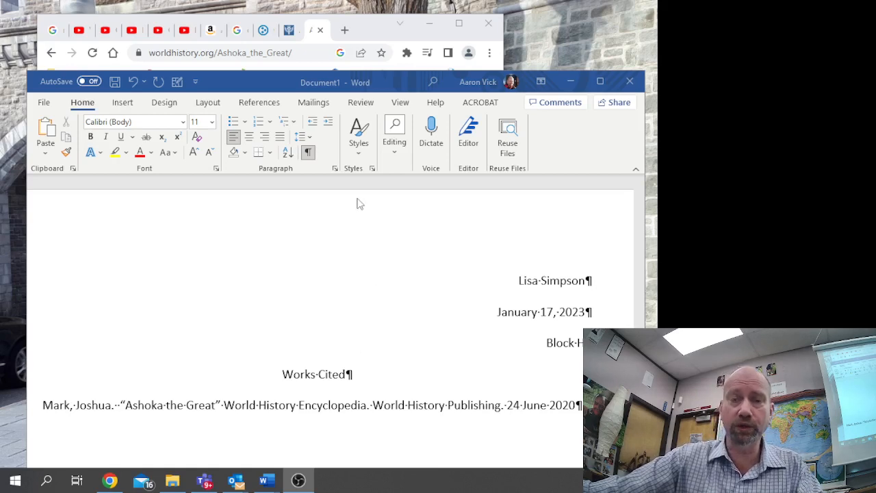
Step: Bring up the Britannica Ashoka article and its ready-made MLA citation
{"action": "left_click", "coordinate": [290, 30]}
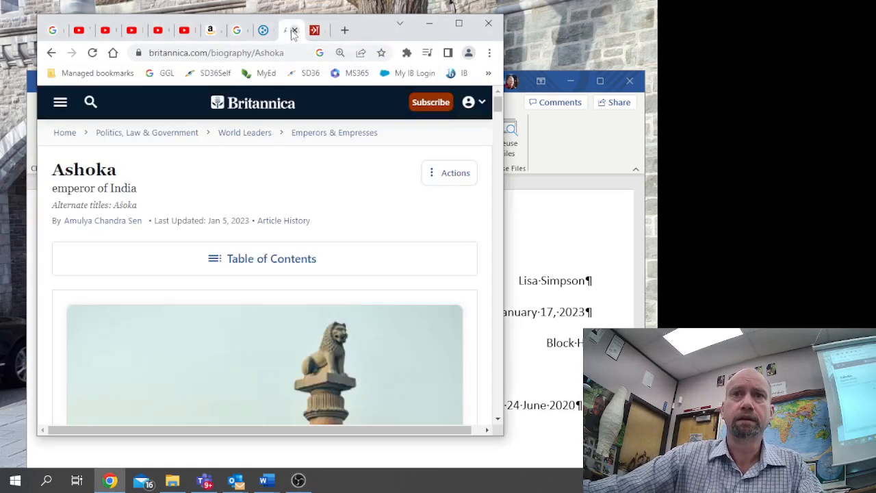
{"action": "mouse_move", "coordinate": [219, 197]}
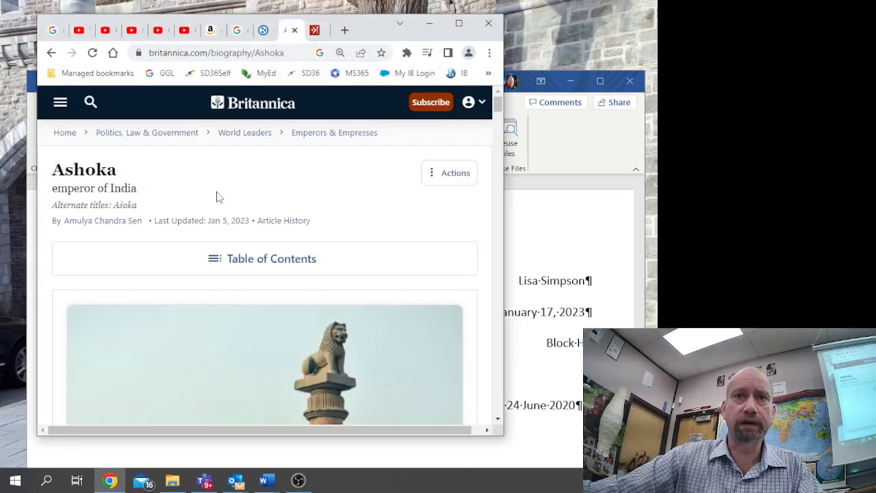
{"action": "mouse_move", "coordinate": [449, 172]}
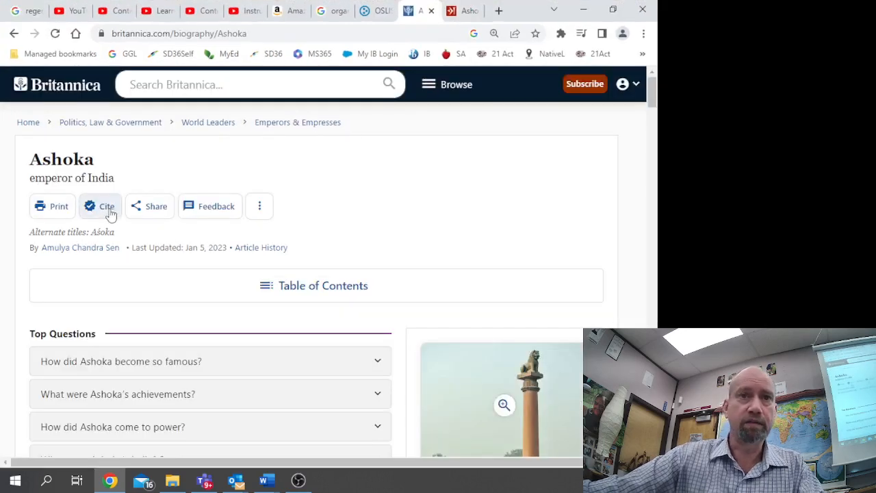
{"action": "left_click", "coordinate": [98, 205]}
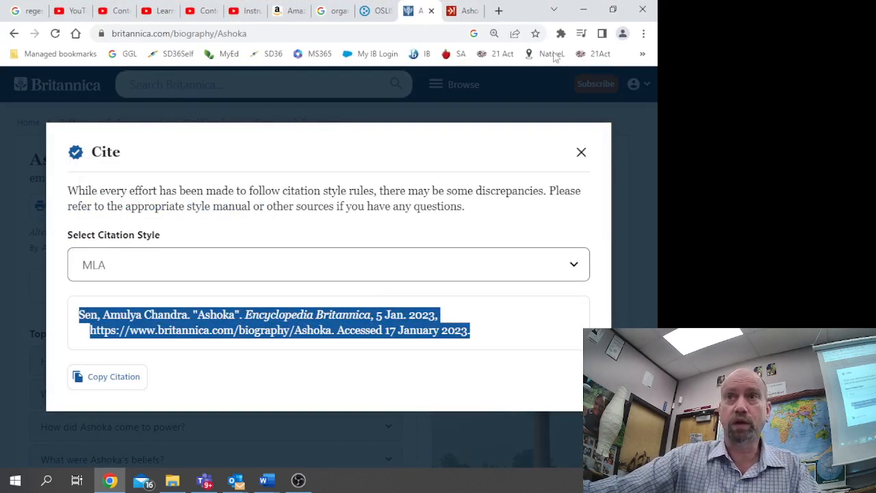
{"action": "mouse_move", "coordinate": [266, 479]}
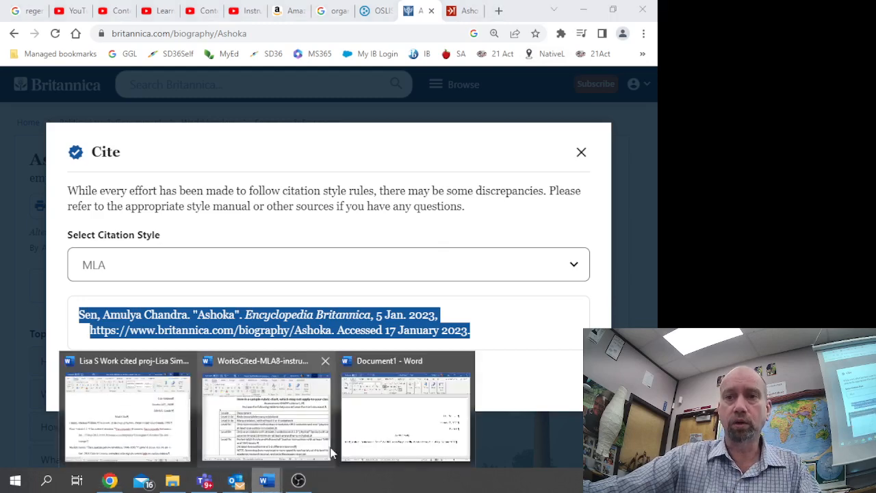
Step: Paste the Britannica Sen citation into the Works Cited document below the first entry
{"action": "left_click", "coordinate": [405, 411]}
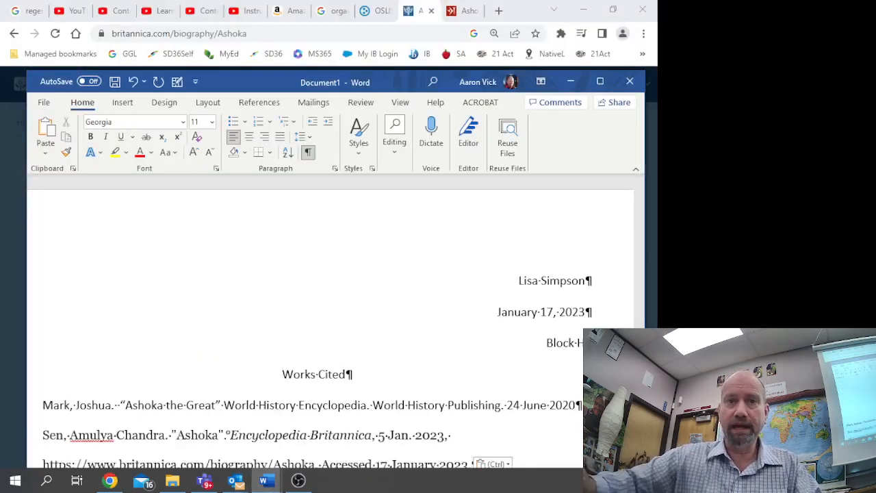
{"action": "scroll", "scroll_direction": "down", "scroll_amount": 3}
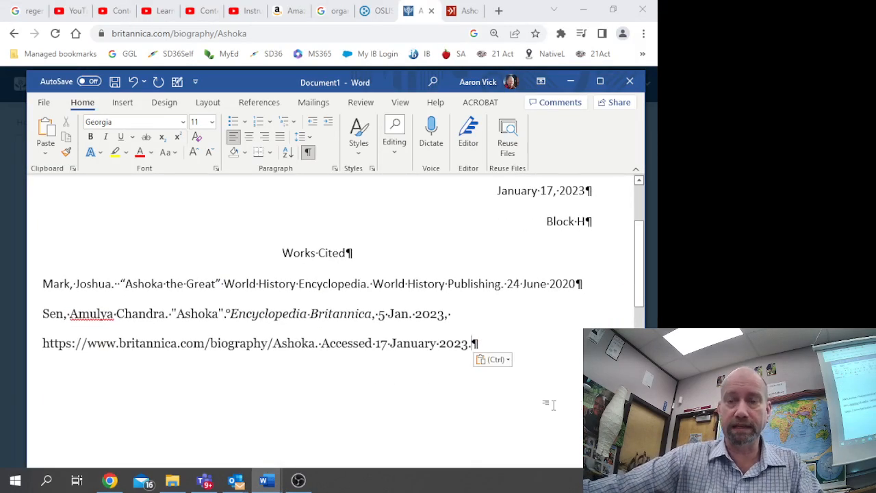
{"action": "mouse_move", "coordinate": [519, 332]}
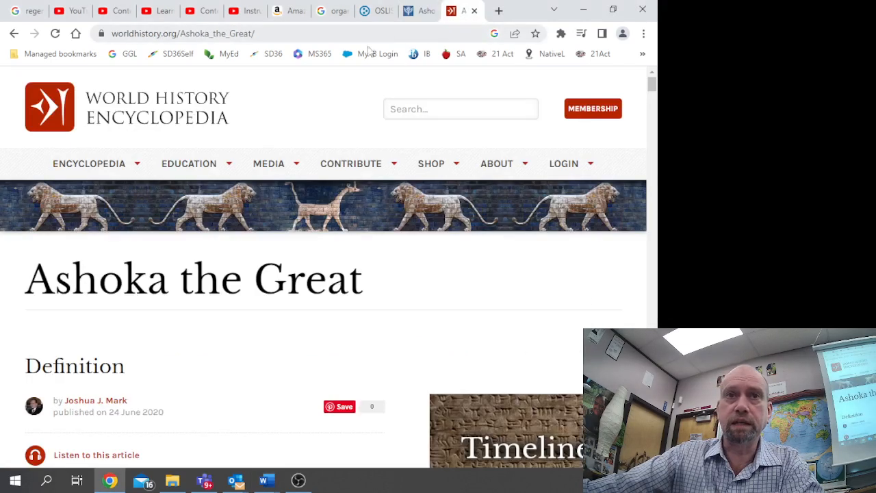
Step: Copy the Ashoka the Great article's web address into Word under the Mark citation
{"action": "left_click", "coordinate": [205, 33]}
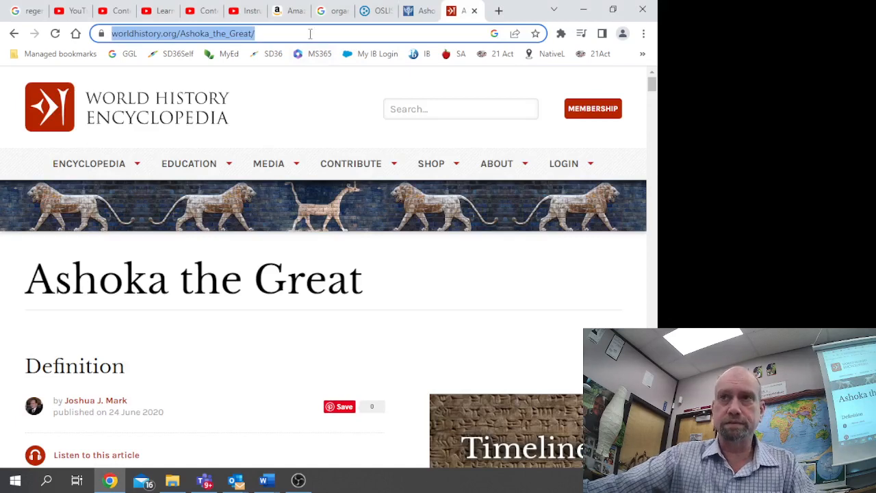
{"action": "left_click", "coordinate": [266, 479]}
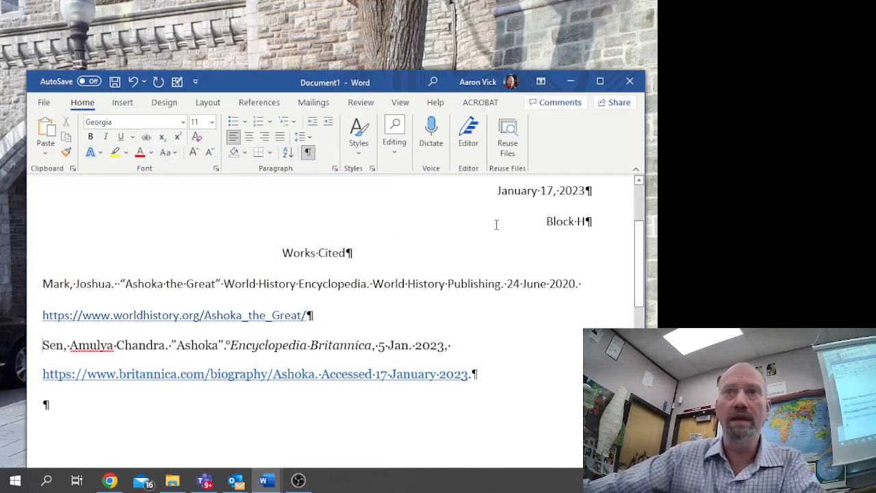
Step: Enter the Cranny, Michael citation with the title Pathways: Civilizations Through time on a new line
{"action": "left_click", "coordinate": [45, 404]}
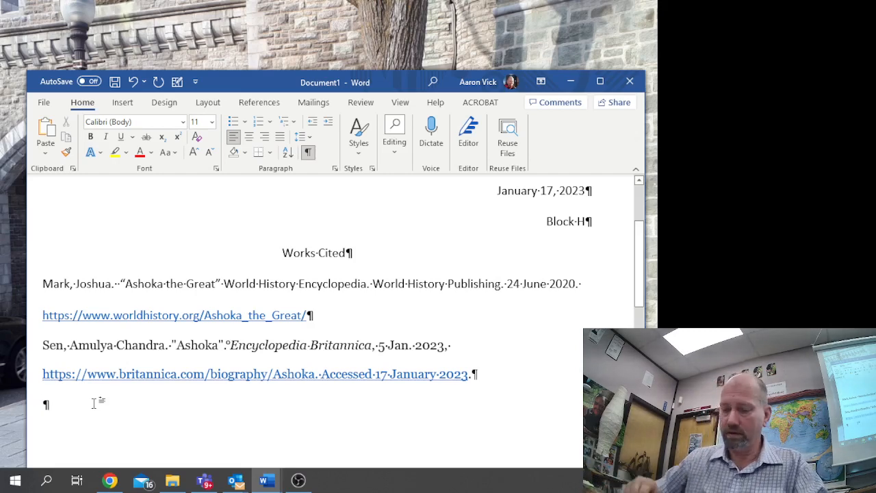
{"action": "type", "text": "Cranny"}
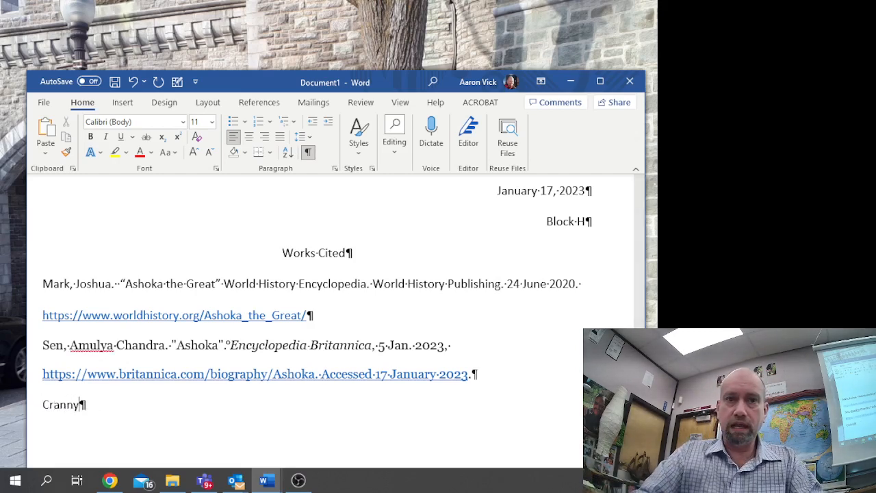
{"action": "type", "text": ", Micha"}
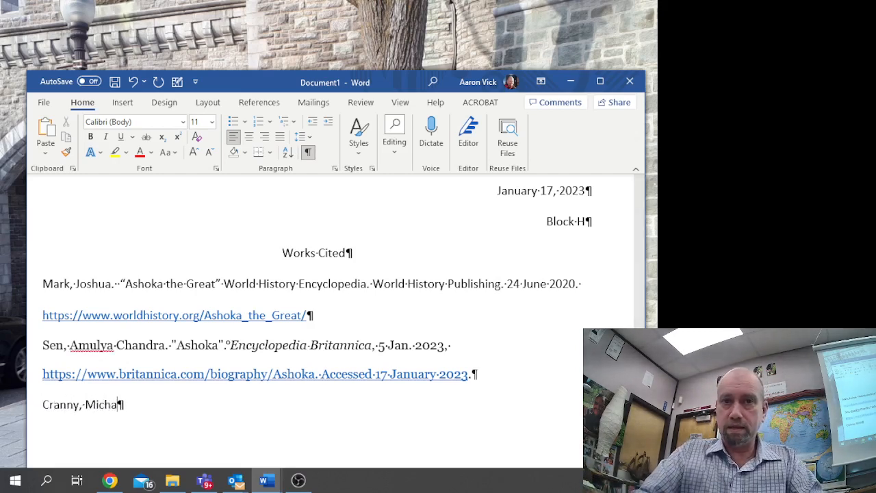
{"action": "type", "text": "el"}
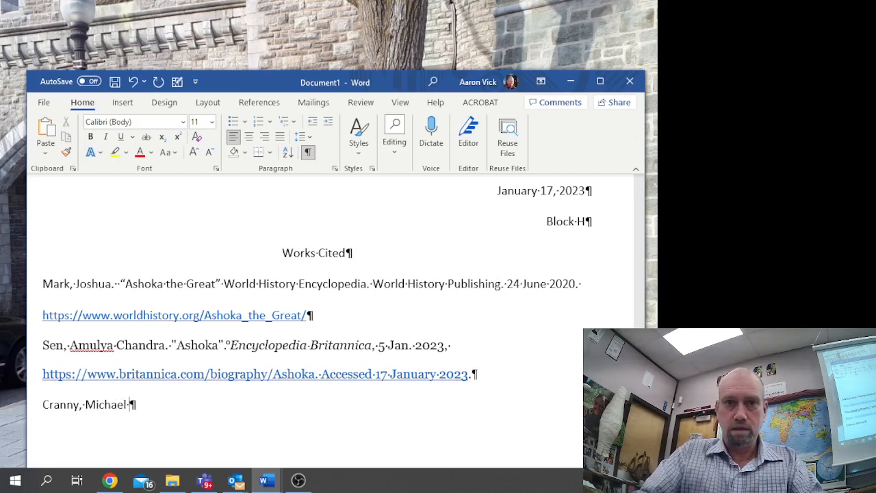
{"action": "type", "text": "Pat"}
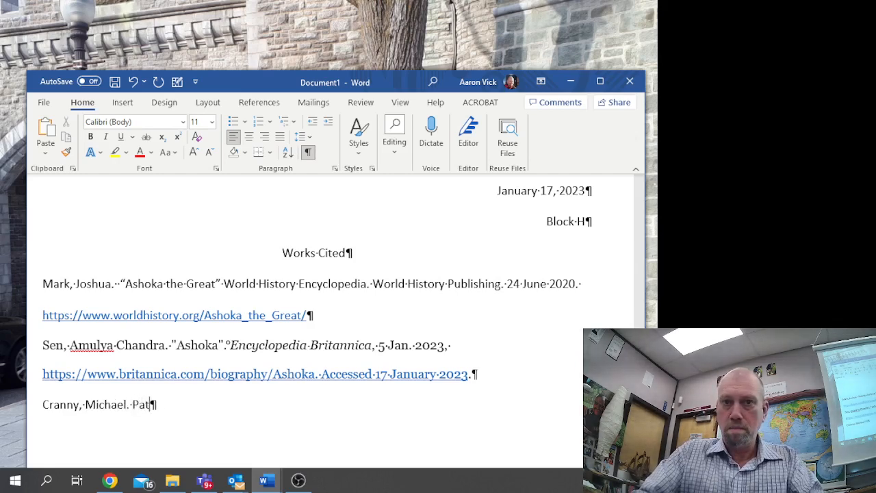
{"action": "type", "text": "hways"}
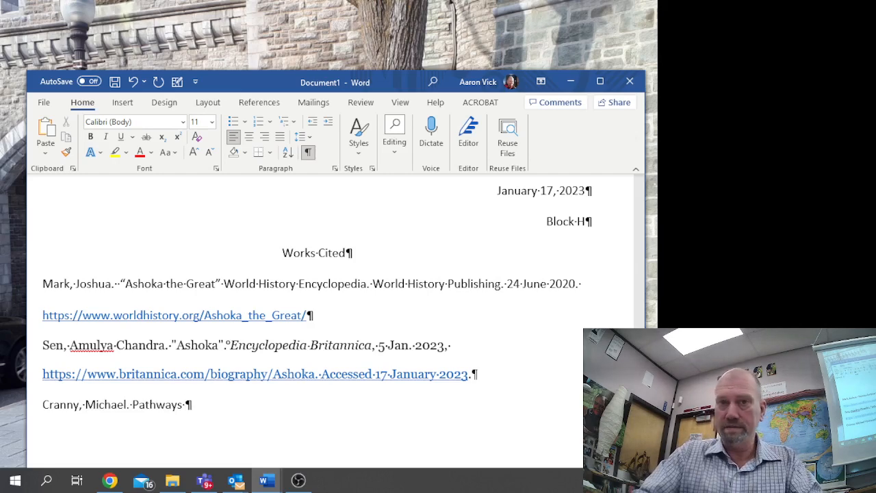
{"action": "type", "text": "C"}
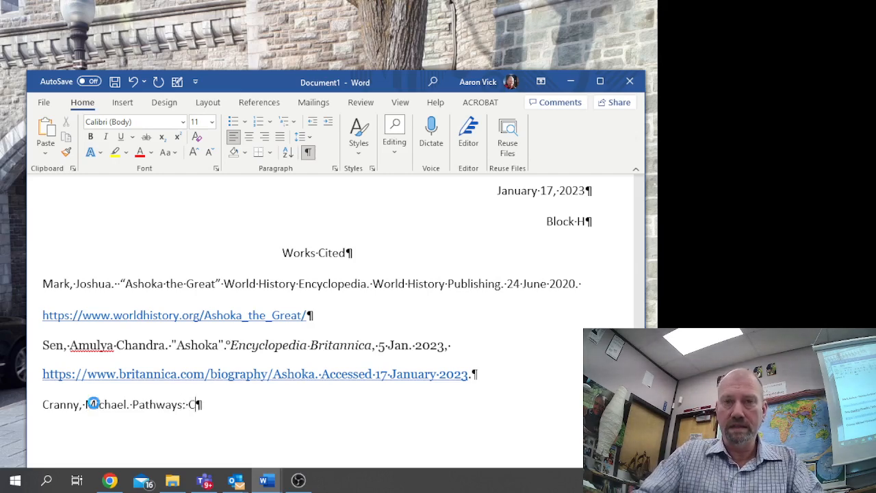
{"action": "type", "text": "iviliz"}
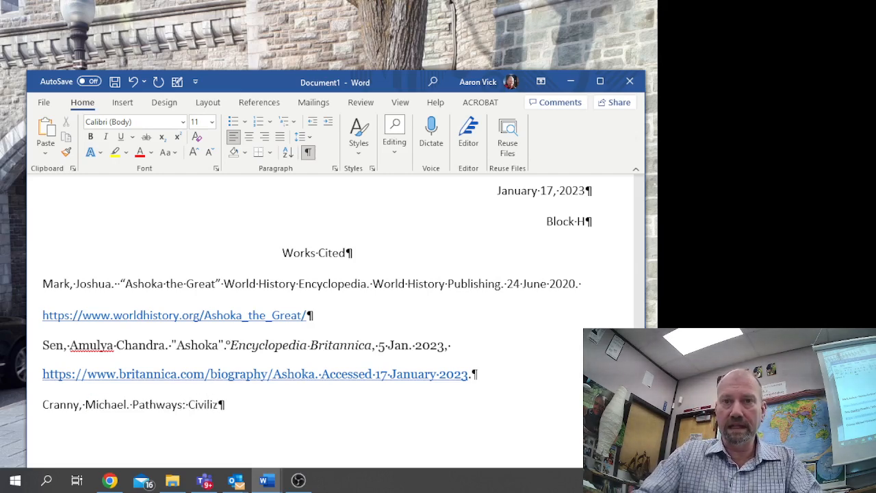
{"action": "type", "text": "ations"}
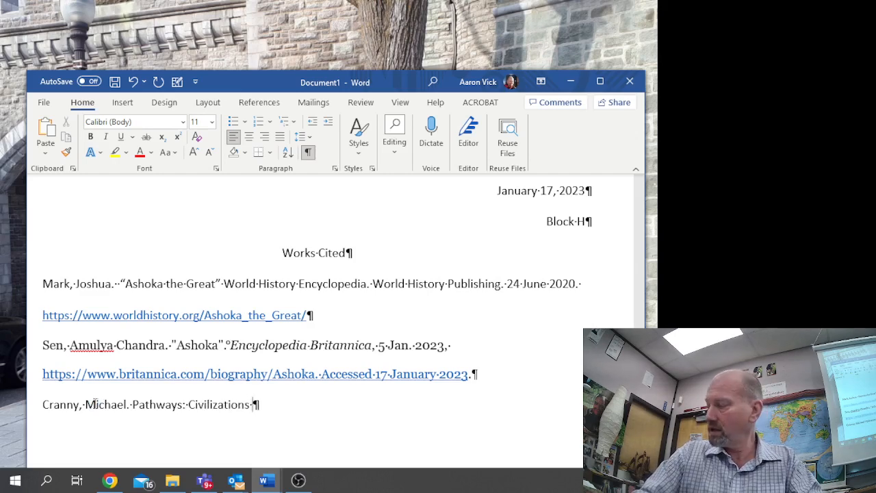
{"action": "type", "text": "Throug"}
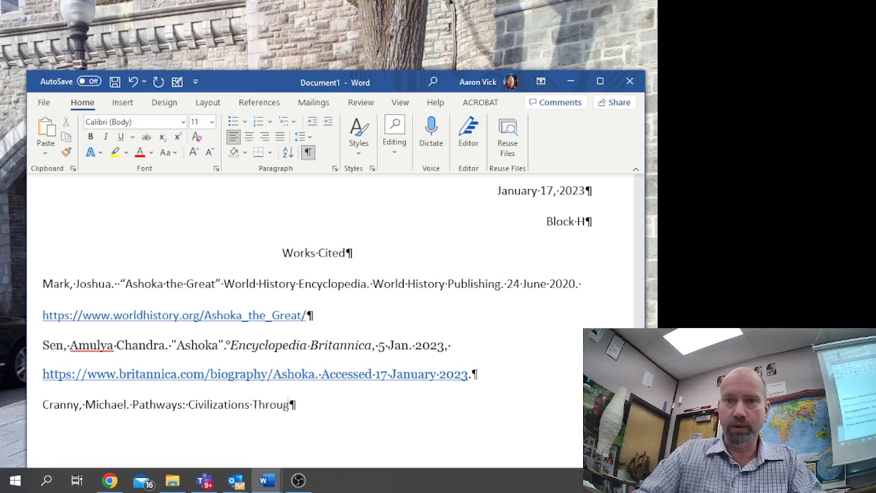
{"action": "type", "text": "h time."}
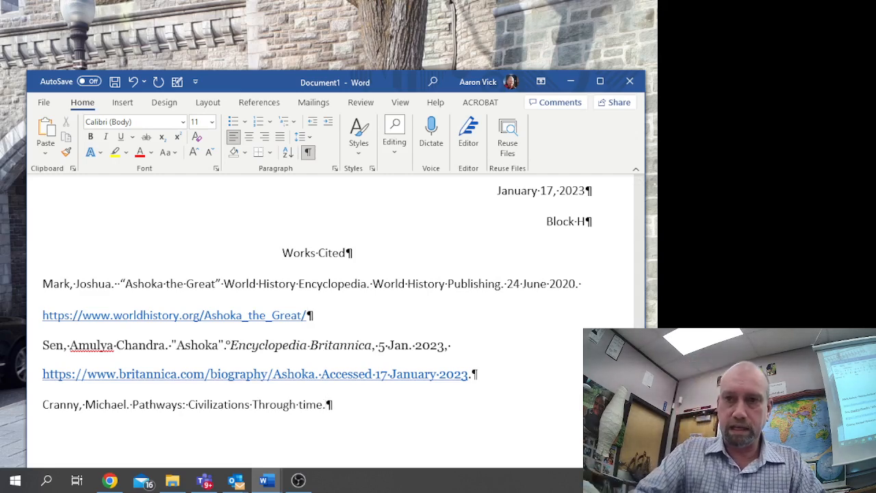
Step: Complete the Cranny citation with Prentice Hall publishing and the year 1998
{"action": "type", "text": "Prentice H"}
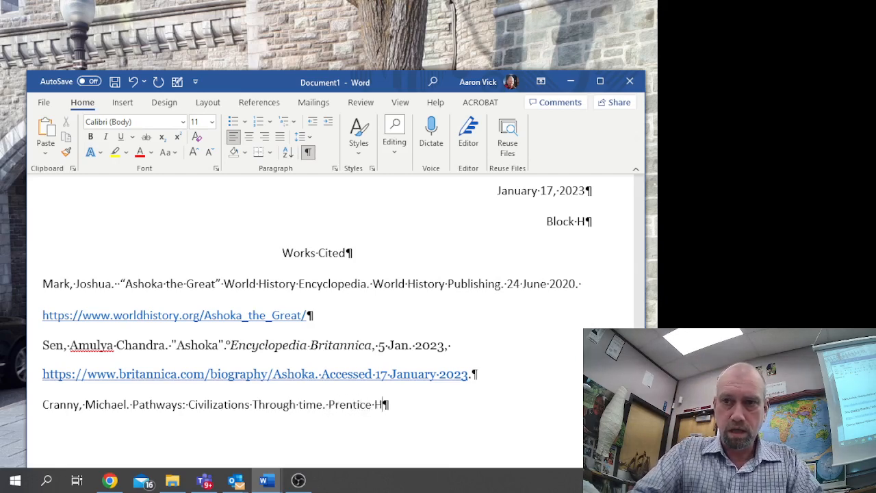
{"action": "type", "text": "all pu"}
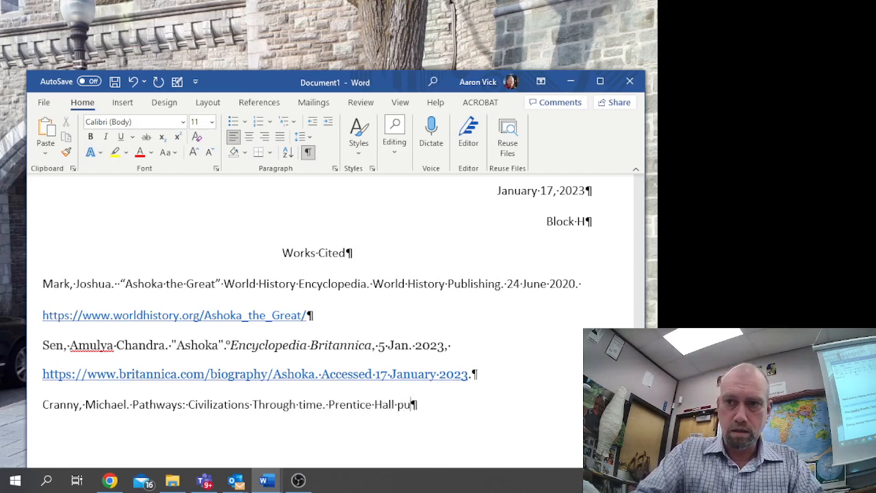
{"action": "type", "text": "blishing"}
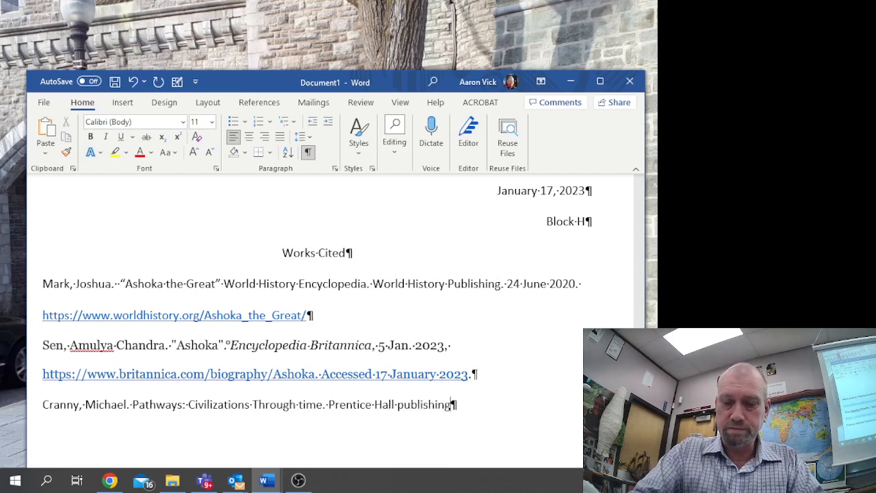
{"action": "type", "text": "20"}
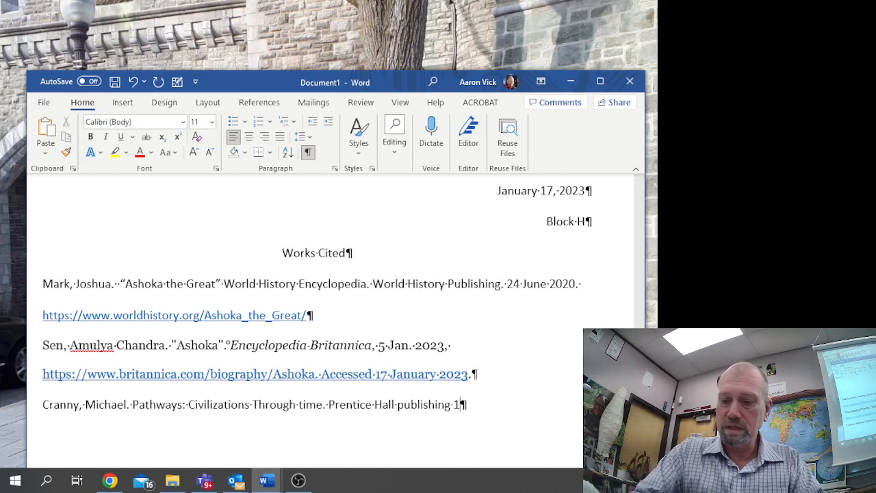
{"action": "type", "text": "998."}
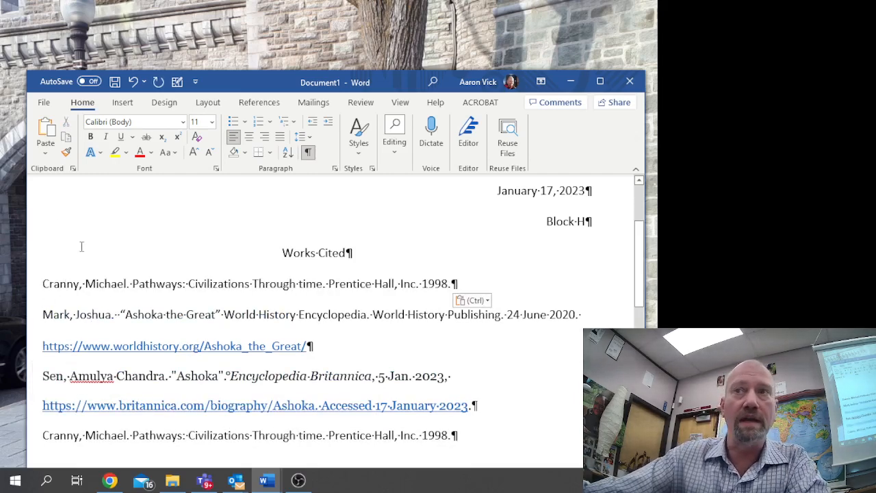
Step: Set the citations to Times New Roman 12 point with a hanging indent and double spacing
{"action": "scroll", "scroll_direction": "up", "scroll_amount": 3}
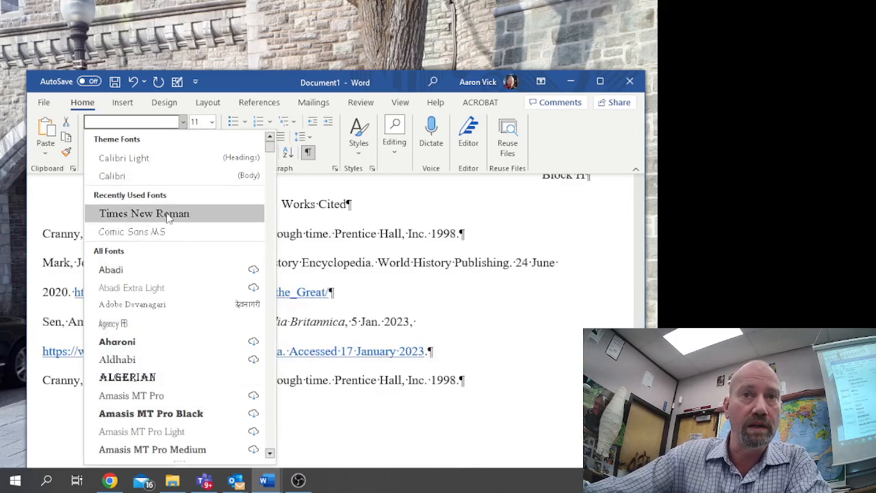
{"action": "left_click", "coordinate": [143, 213]}
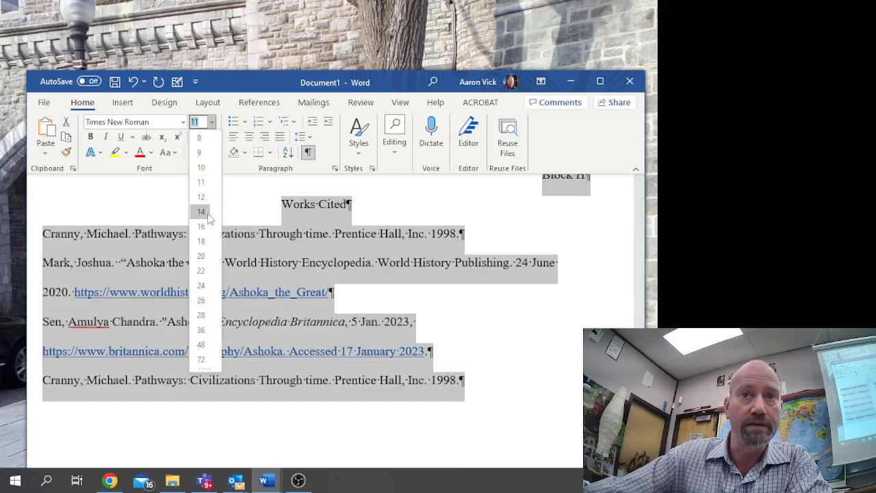
{"action": "left_click", "coordinate": [200, 197]}
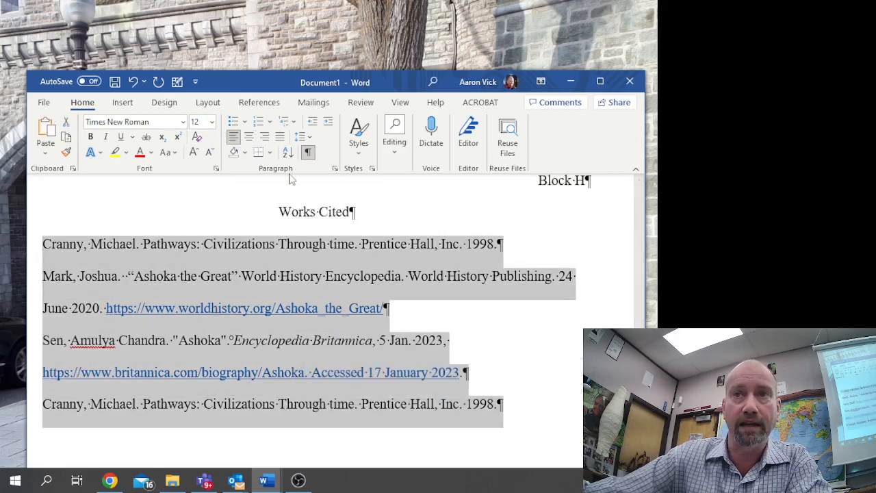
{"action": "left_click", "coordinate": [334, 168]}
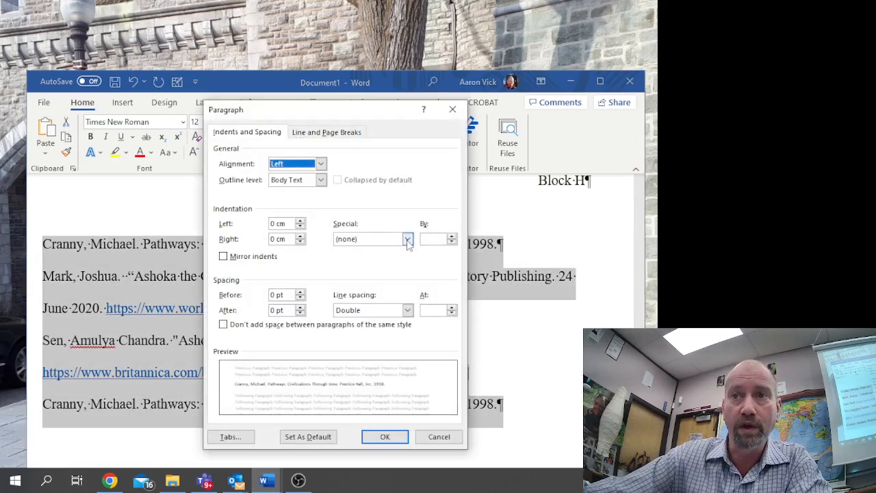
{"action": "left_click", "coordinate": [407, 238]}
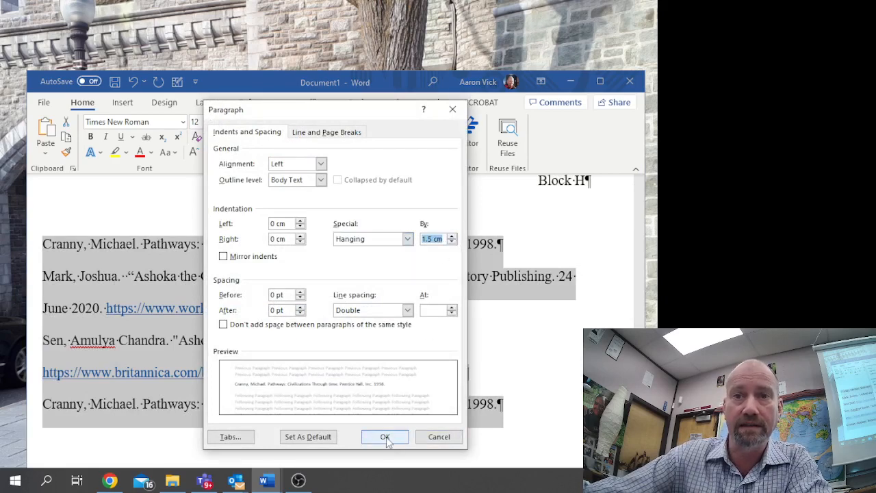
{"action": "left_click", "coordinate": [385, 437]}
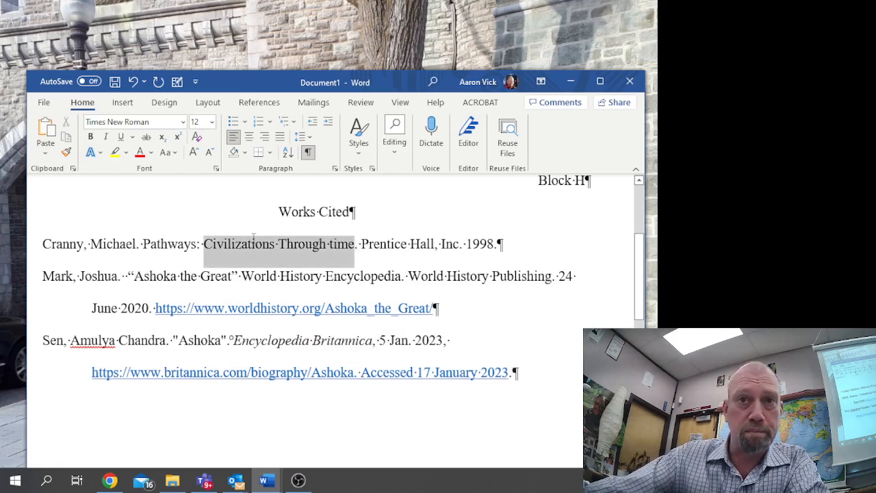
Step: Italicize Pathways: Civilizations Through time and World History Encyclopedia in their entries
{"action": "left_click", "coordinate": [105, 137]}
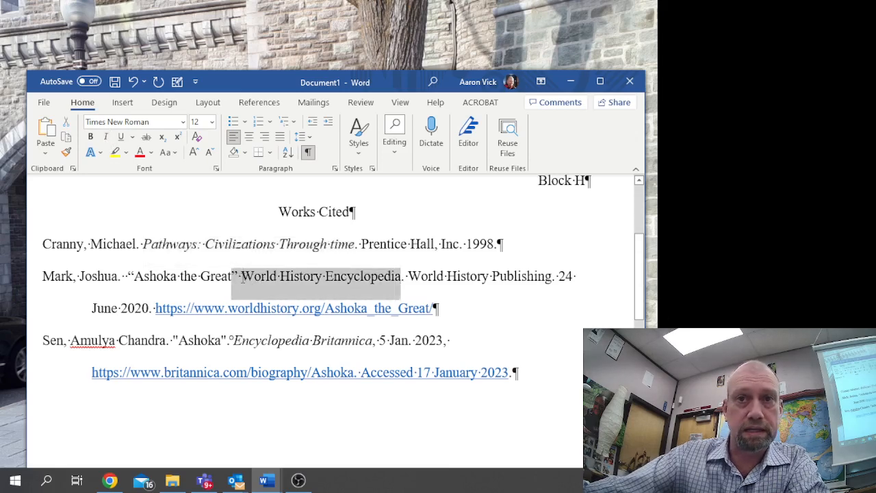
{"action": "left_click", "coordinate": [105, 137]}
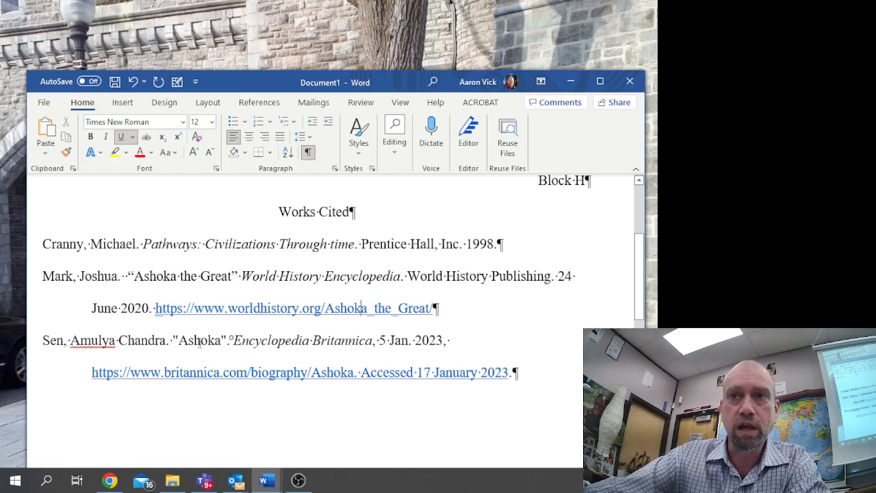
{"action": "scroll", "scroll_direction": "up", "scroll_amount": 3}
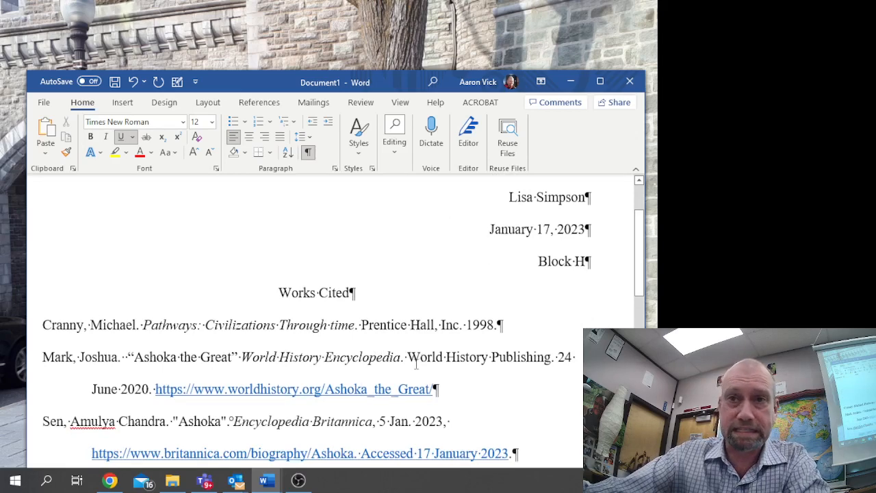
{"action": "scroll", "scroll_direction": "down", "scroll_amount": 3}
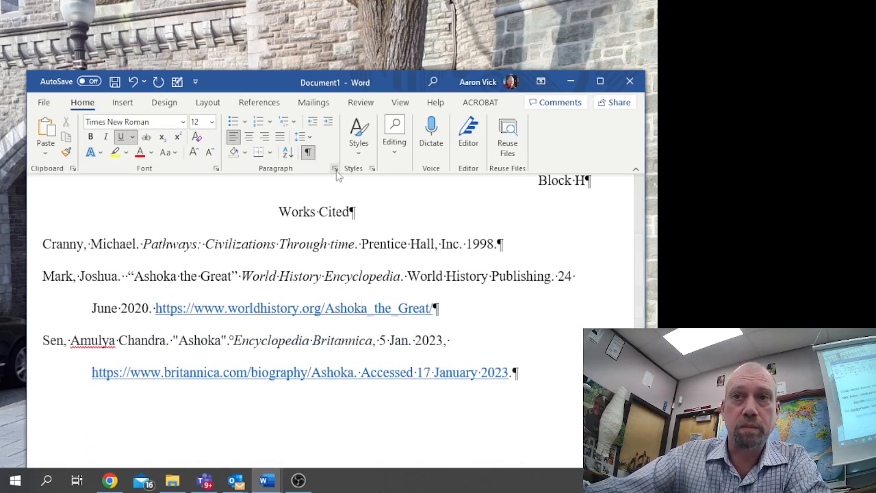
Step: Check the hanging indent in the Paragraph settings and review the three citations
{"action": "left_click", "coordinate": [334, 168]}
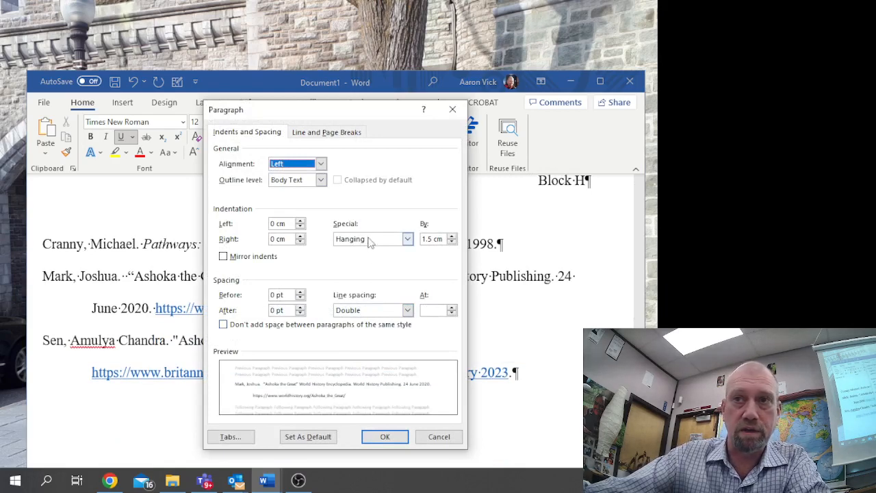
{"action": "mouse_move", "coordinate": [130, 353]}
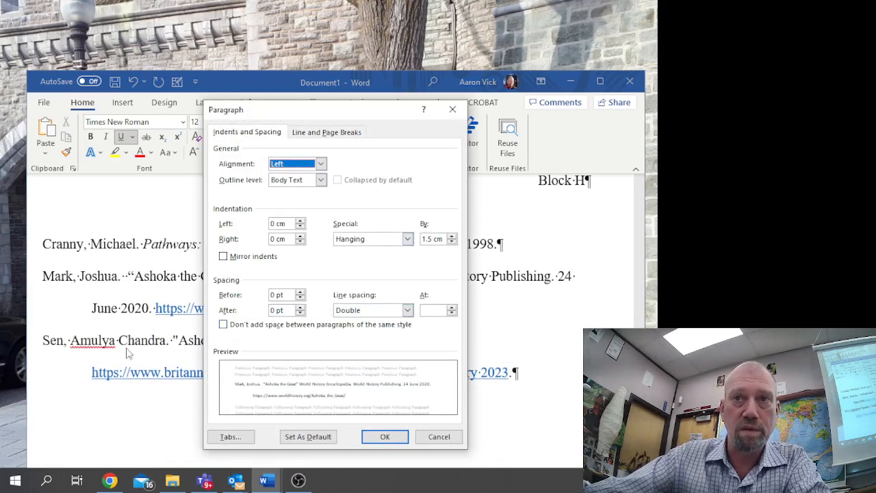
{"action": "left_click", "coordinate": [384, 436]}
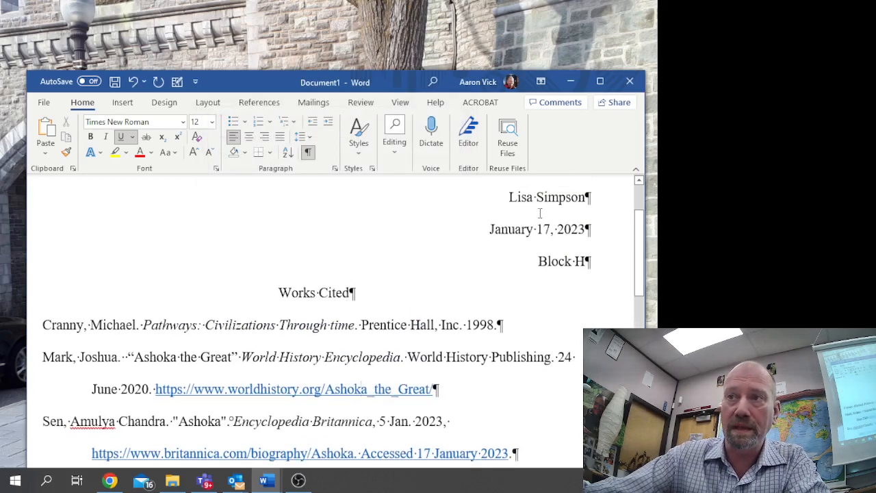
{"action": "mouse_move", "coordinate": [77, 178]}
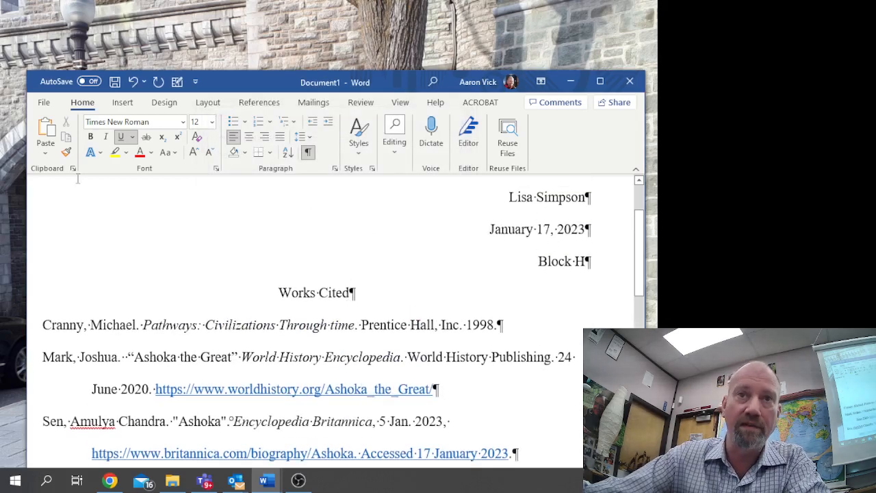
{"action": "scroll", "scroll_direction": "down", "scroll_amount": 3}
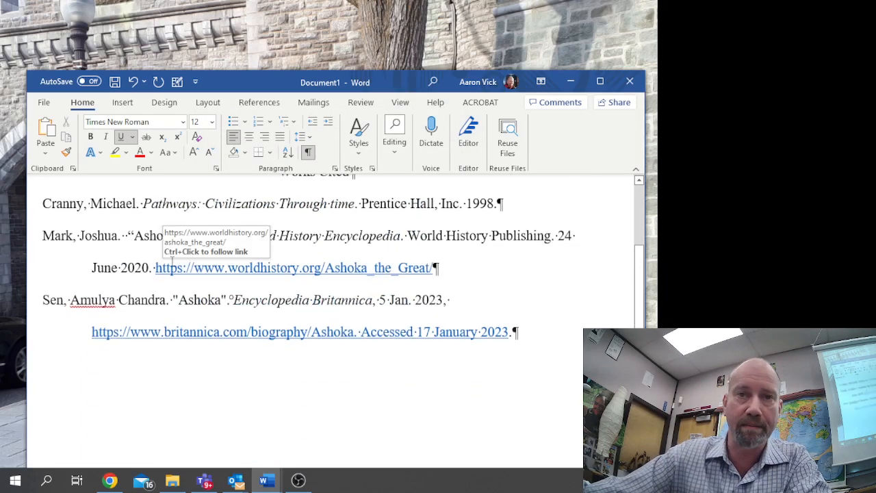
{"action": "mouse_move", "coordinate": [41, 317]}
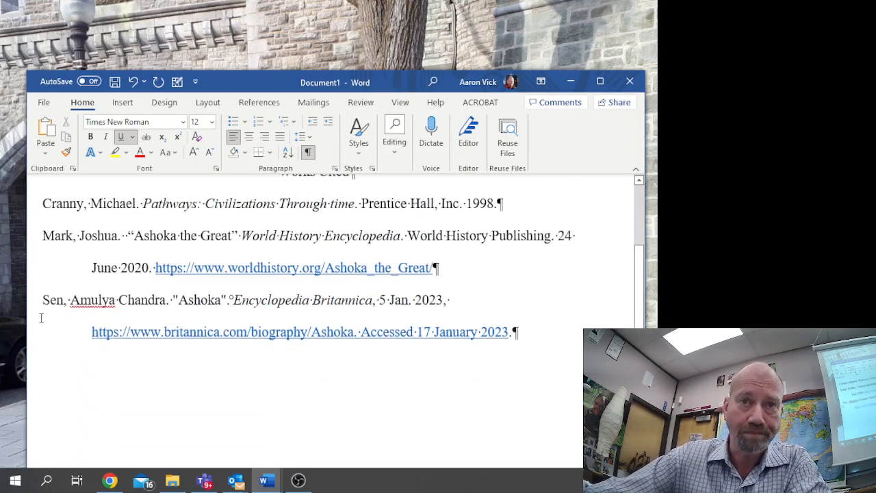
{"action": "mouse_move", "coordinate": [168, 221]}
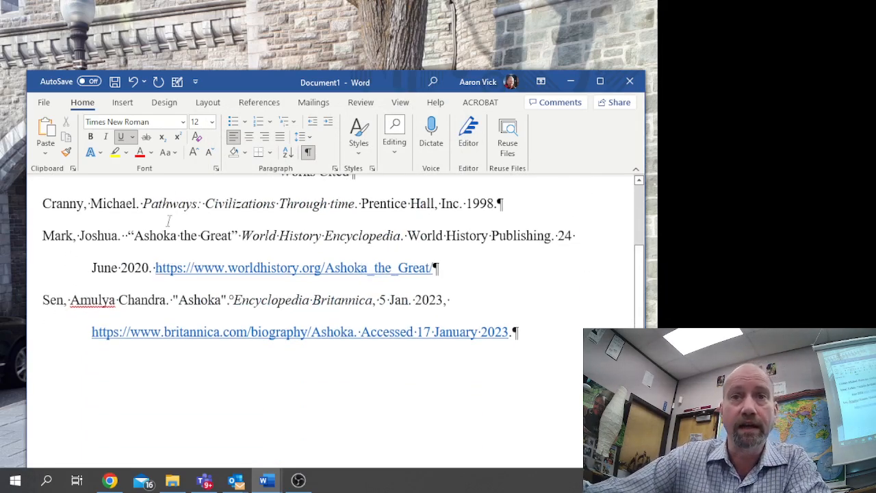
{"action": "scroll", "scroll_direction": "up", "scroll_amount": 3}
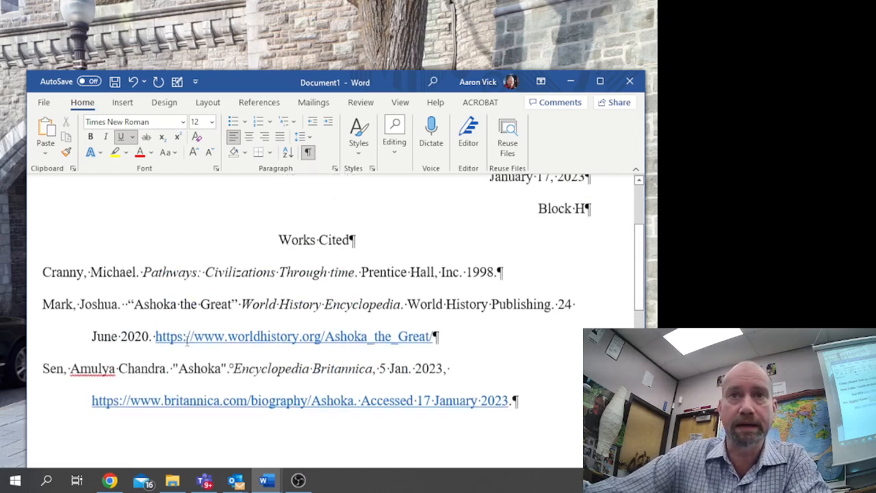
{"action": "scroll", "scroll_direction": "up", "scroll_amount": 3}
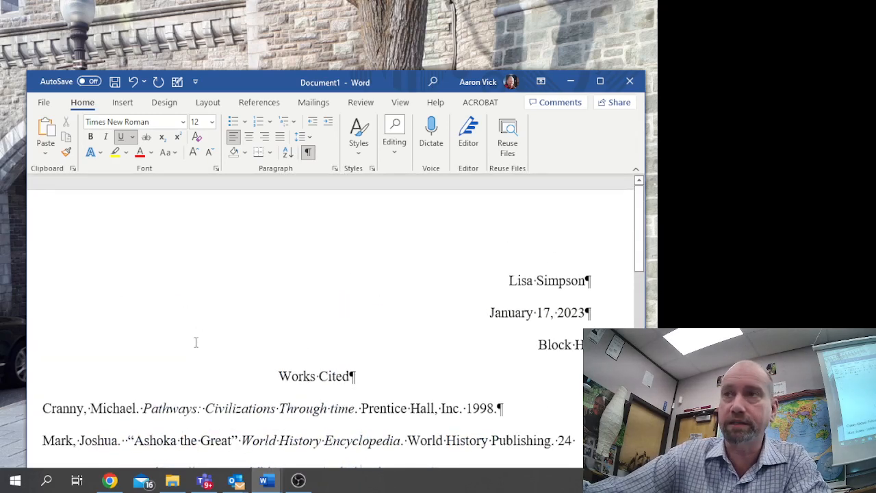
{"action": "scroll", "scroll_direction": "down", "scroll_amount": 3}
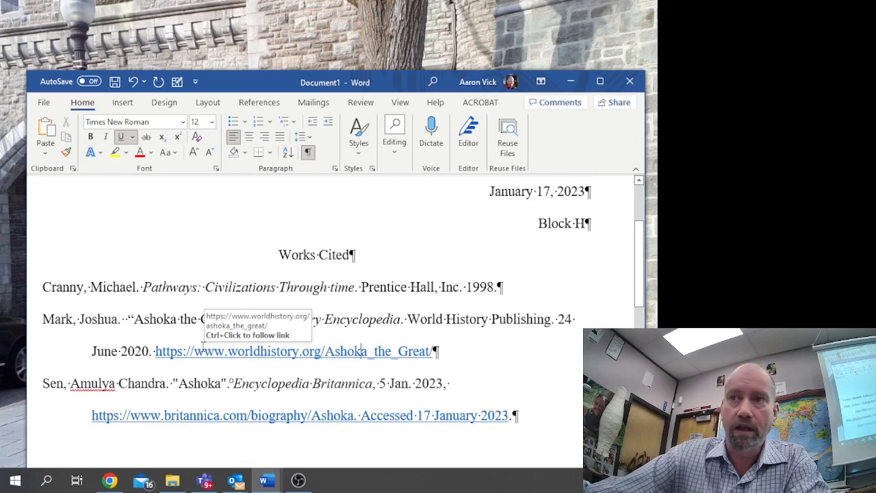
{"action": "mouse_move", "coordinate": [499, 321]}
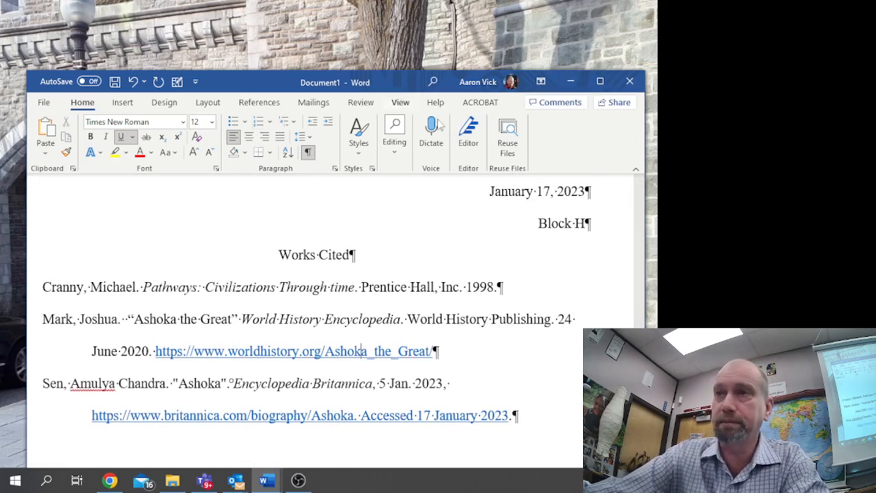
{"action": "mouse_move", "coordinate": [571, 81]}
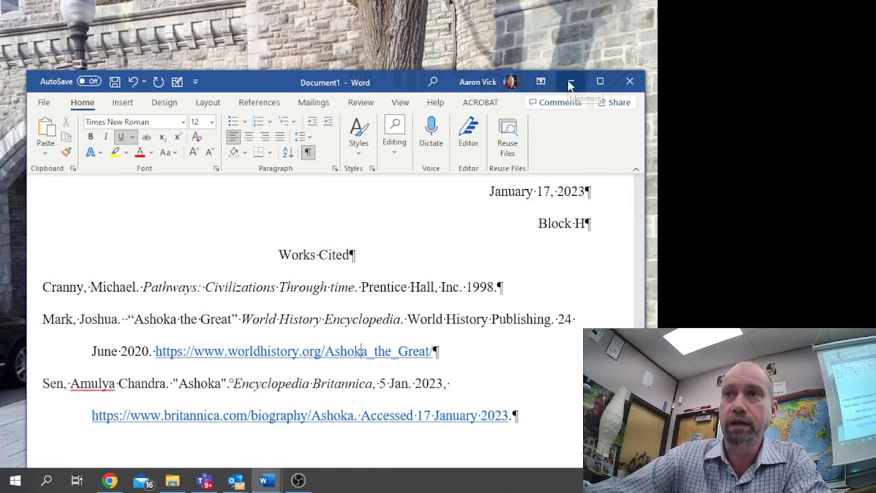
Step: Bring up the Work Cited template, then copy Britannica's MLA citation for Sen's Ashoka article
{"action": "left_click", "coordinate": [571, 82]}
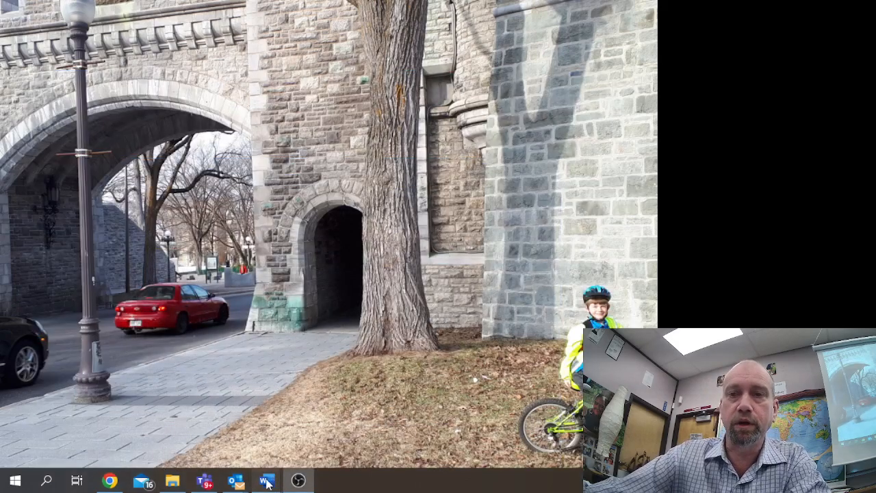
{"action": "left_click", "coordinate": [264, 482]}
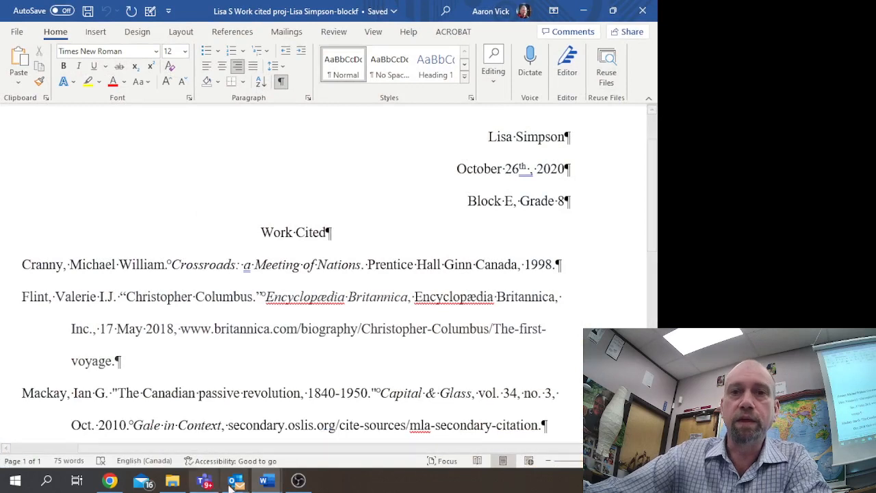
{"action": "mouse_move", "coordinate": [109, 481]}
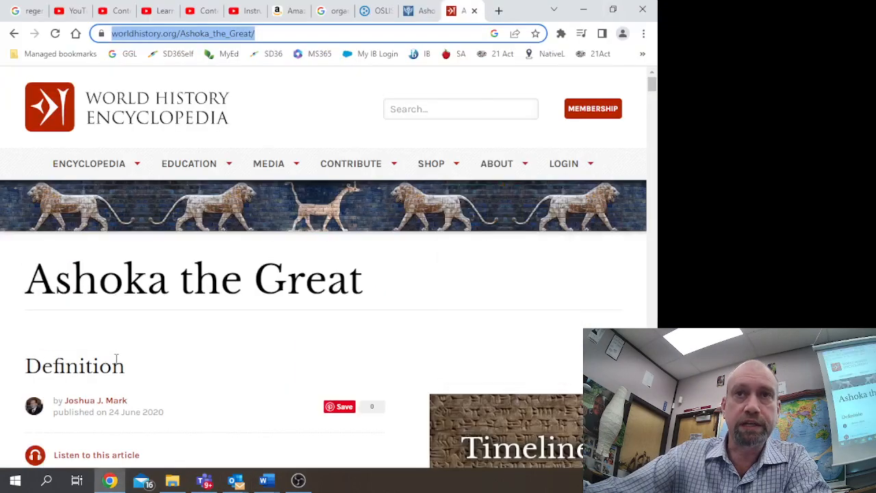
{"action": "left_click", "coordinate": [420, 11]}
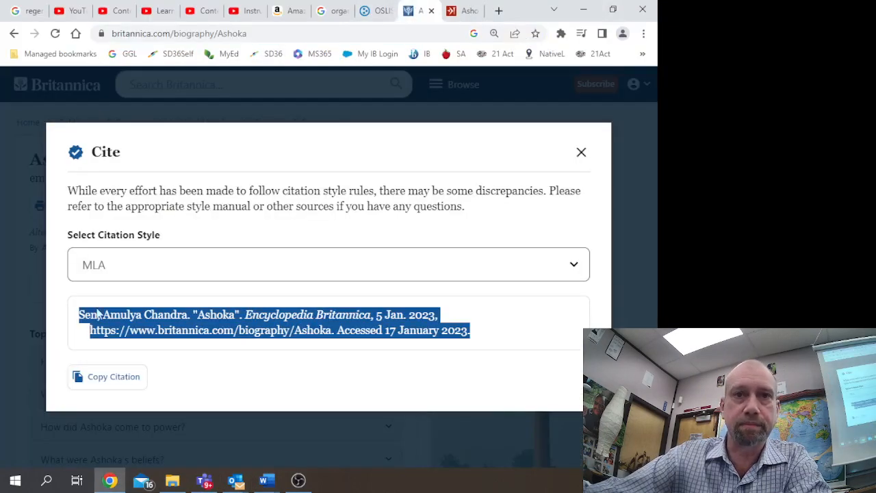
{"action": "left_click", "coordinate": [107, 376]}
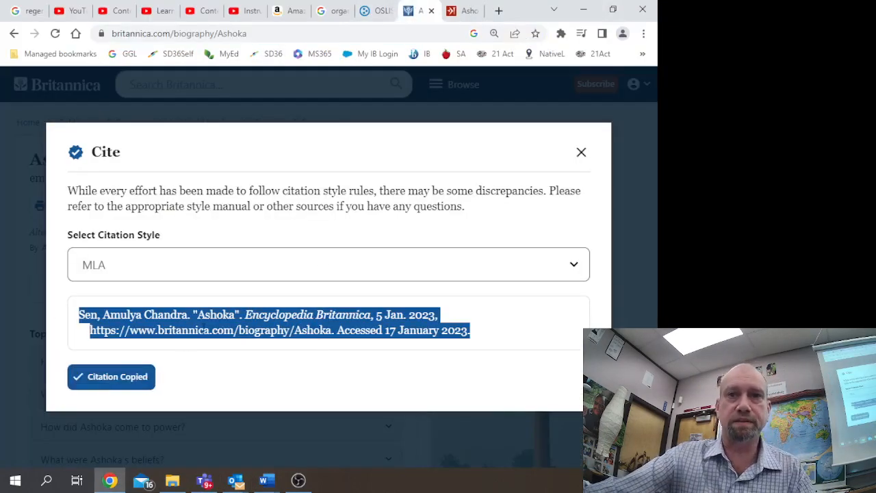
{"action": "mouse_move", "coordinate": [586, 11]}
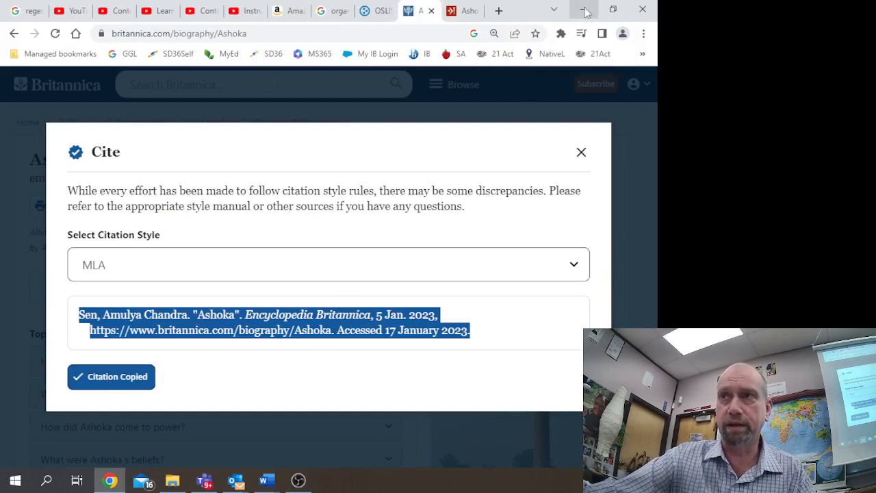
Step: Paste the Sen "Ashoka" Britannica citation as plain text on the empty line after Flint
{"action": "left_click", "coordinate": [265, 479]}
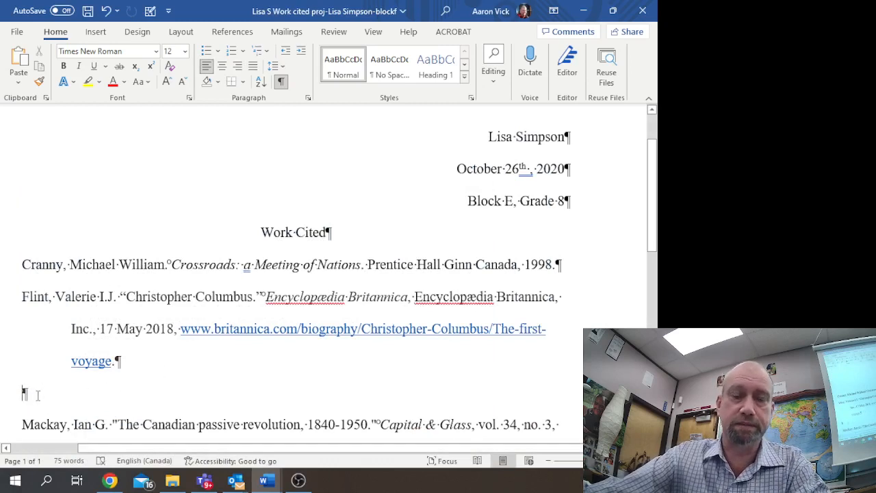
{"action": "mouse_move", "coordinate": [257, 328]}
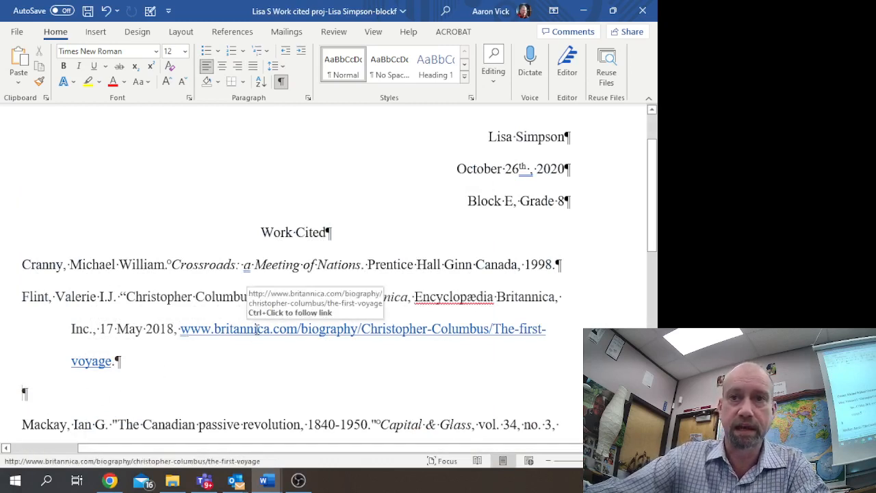
{"action": "right_click", "coordinate": [281, 328]}
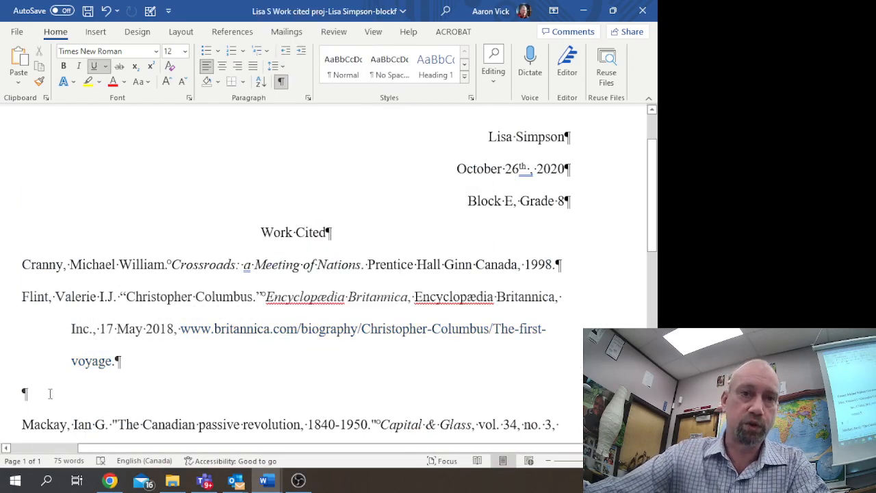
{"action": "right_click", "coordinate": [25, 394]}
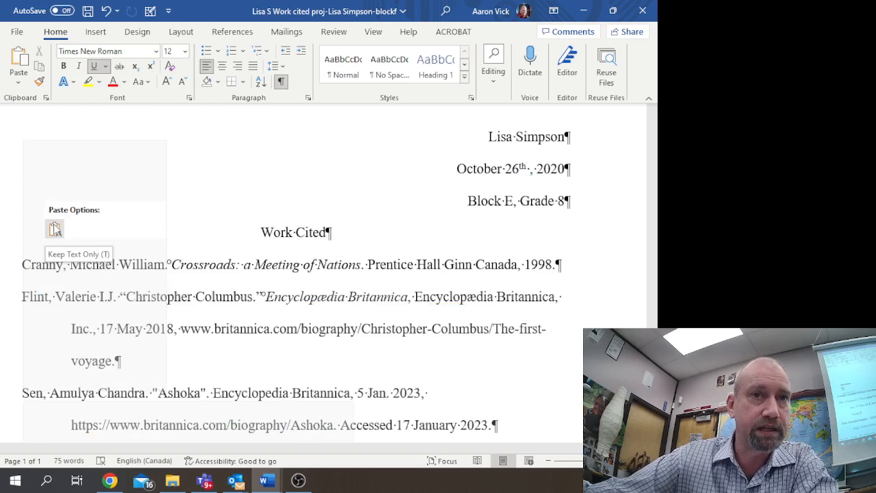
{"action": "right_click", "coordinate": [96, 328]}
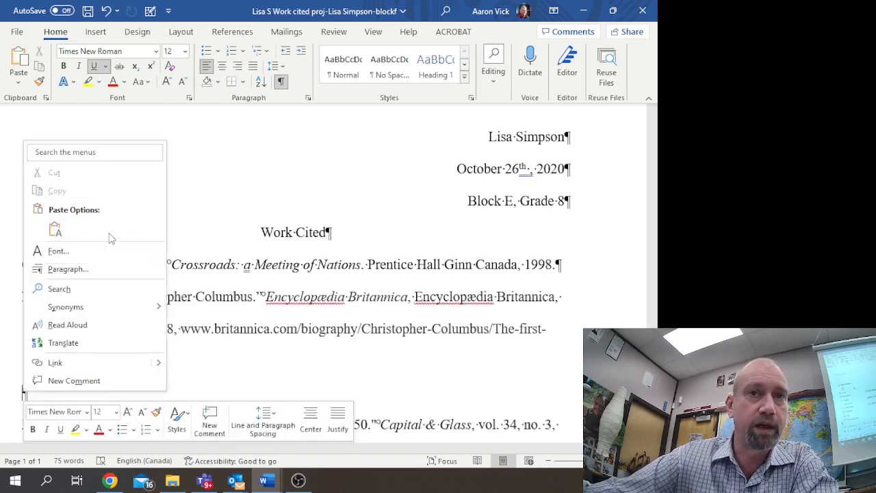
{"action": "mouse_move", "coordinate": [107, 350]}
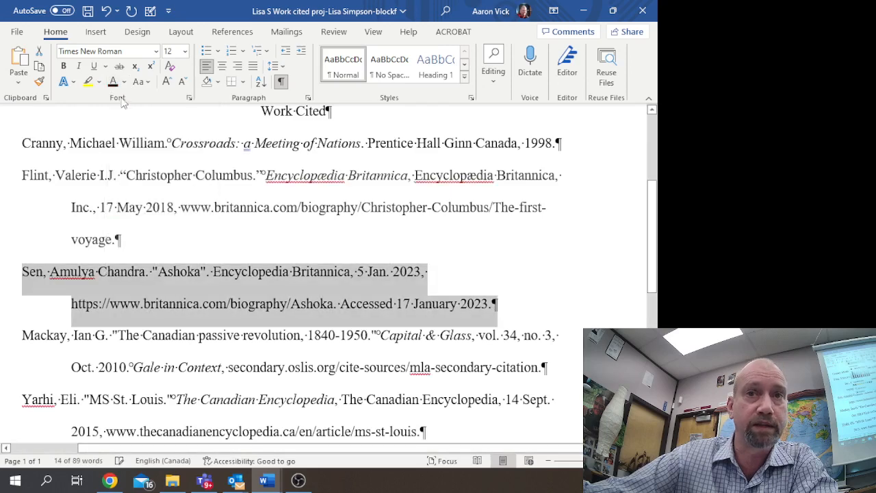
{"action": "left_click", "coordinate": [266, 271]}
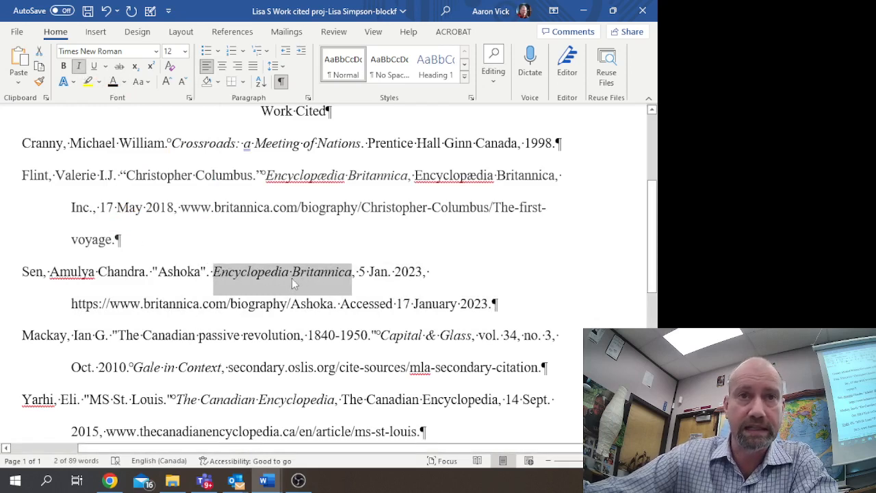
{"action": "mouse_move", "coordinate": [183, 309]}
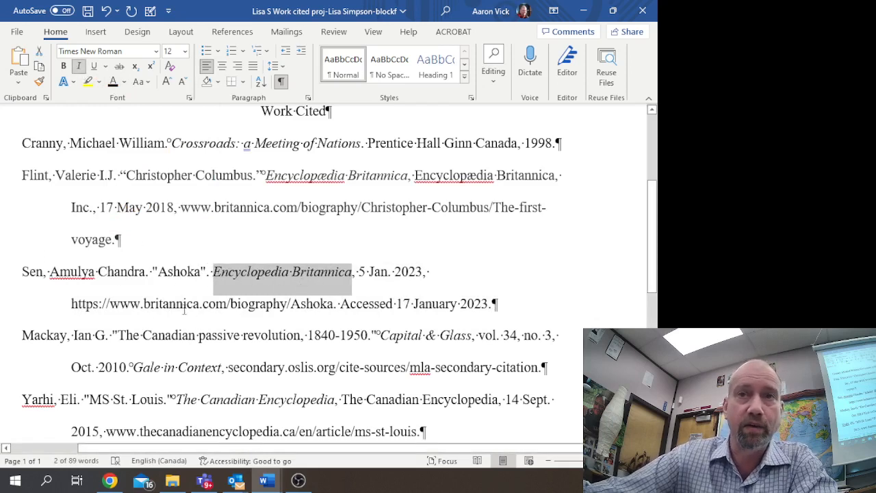
Step: Italicize Encyclopedia Britannica in the newly pasted Sen citation
{"action": "scroll", "scroll_direction": "up", "scroll_amount": 3}
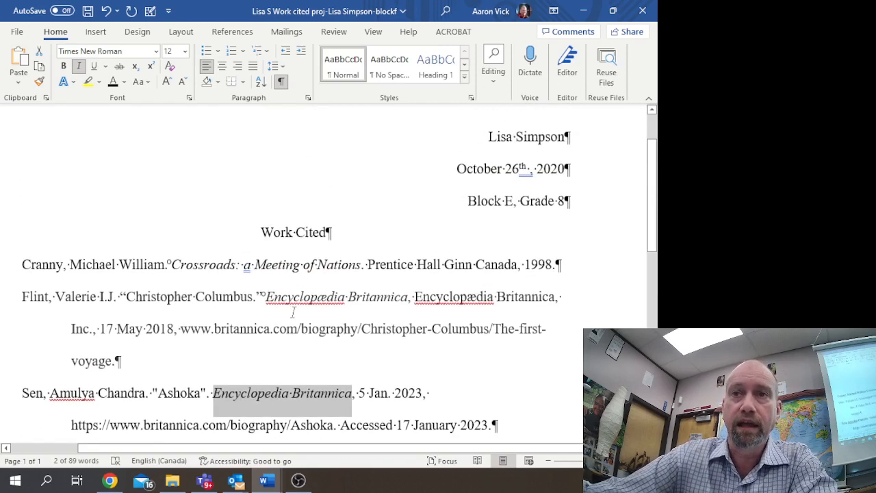
{"action": "scroll", "scroll_direction": "down", "scroll_amount": 3}
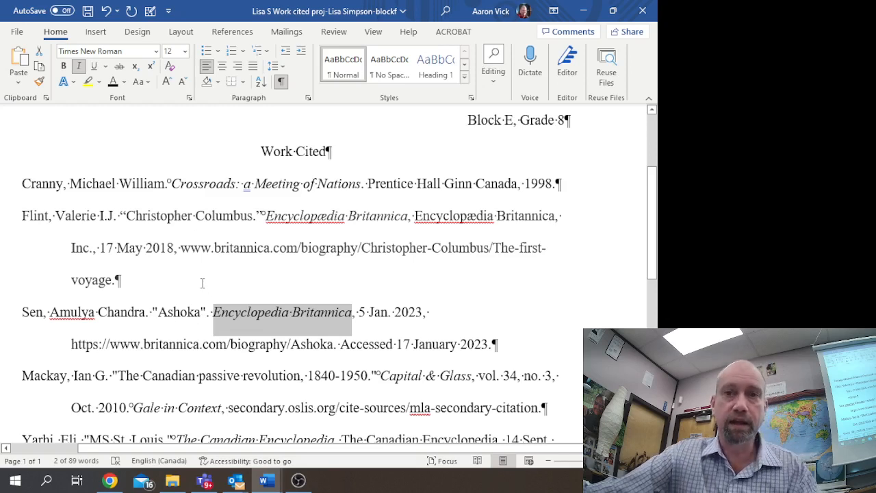
{"action": "mouse_move", "coordinate": [536, 349]}
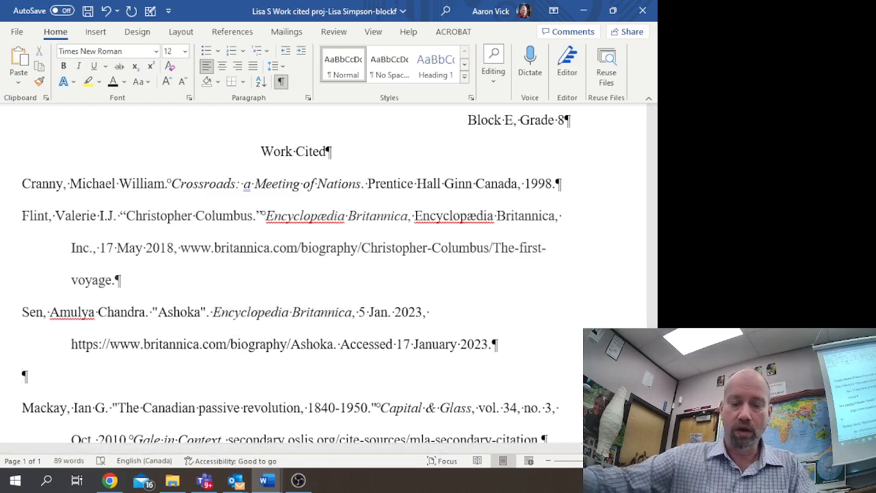
{"action": "right_click", "coordinate": [24, 377]}
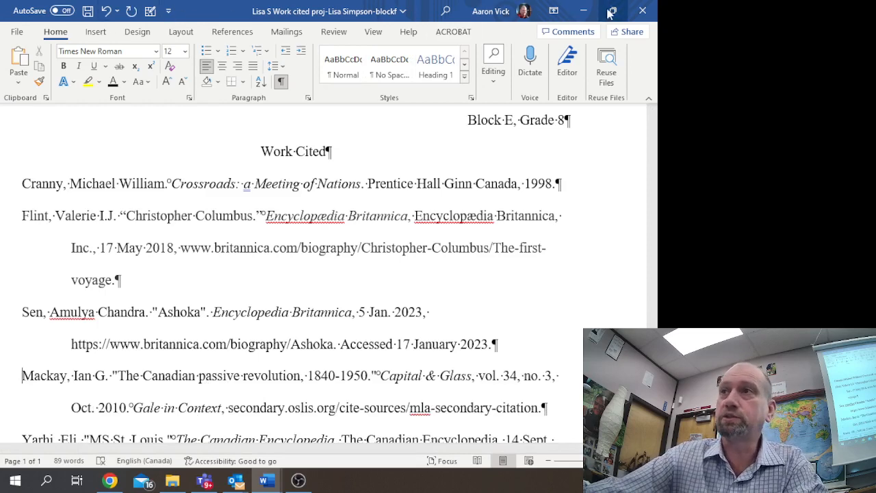
Step: Paste the Mark "Ashoka the Great" citation below Flint with Merge Formatting
{"action": "left_click", "coordinate": [611, 10]}
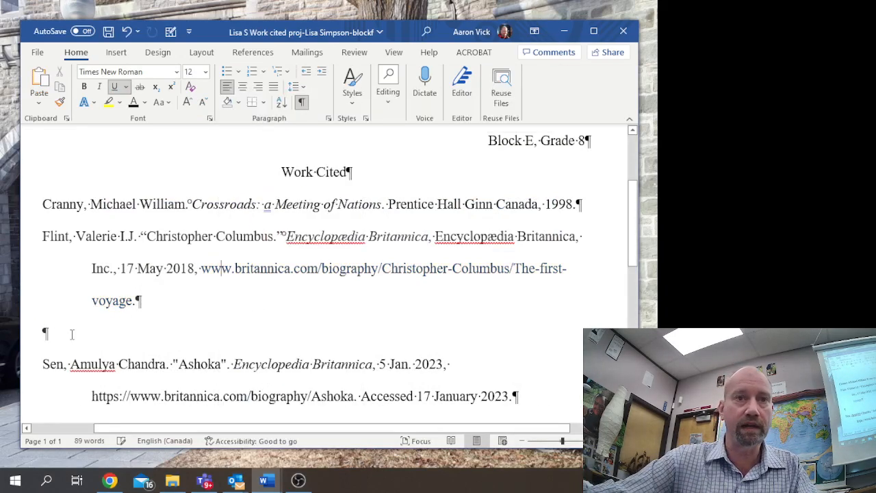
{"action": "right_click", "coordinate": [46, 334]}
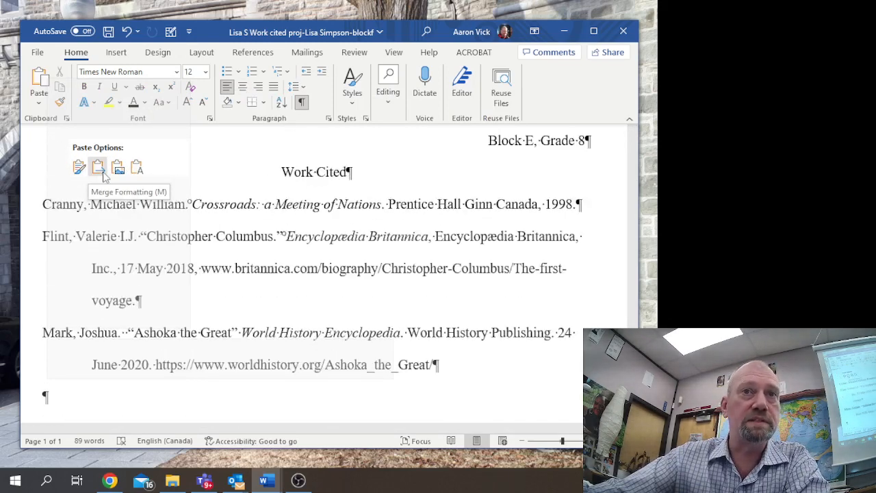
{"action": "left_click", "coordinate": [96, 167]}
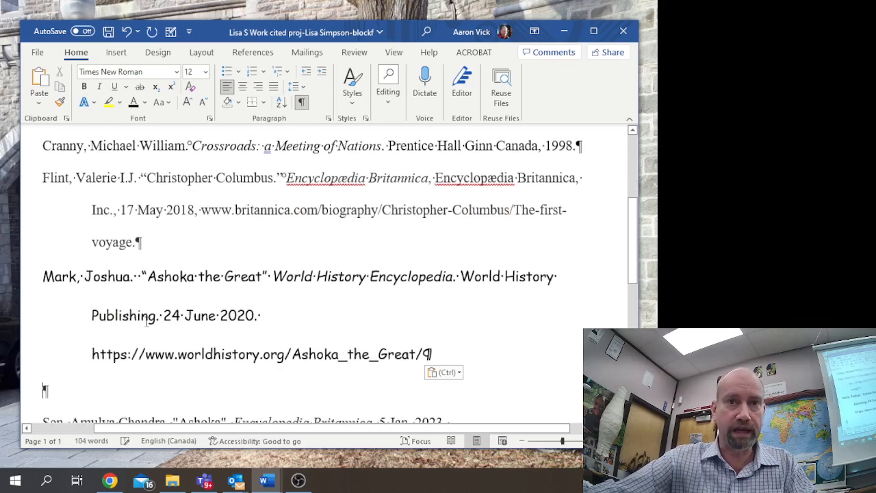
{"action": "mouse_move", "coordinate": [208, 246]}
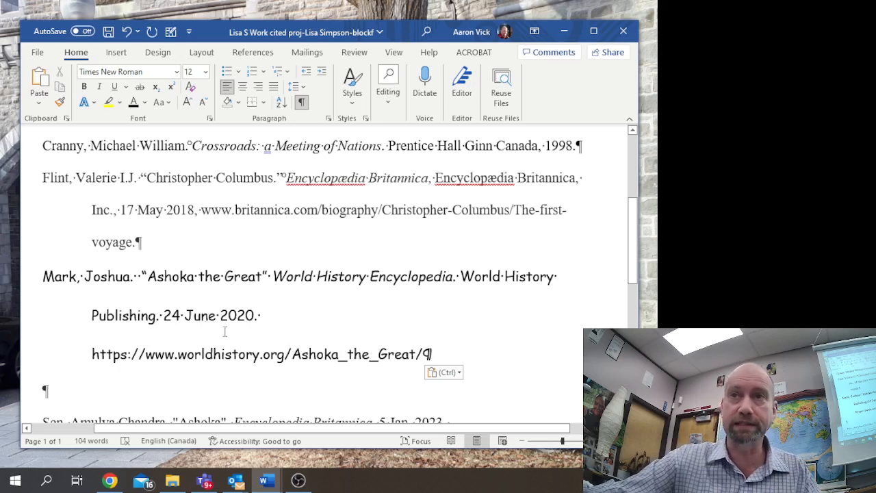
{"action": "mouse_move", "coordinate": [389, 82]}
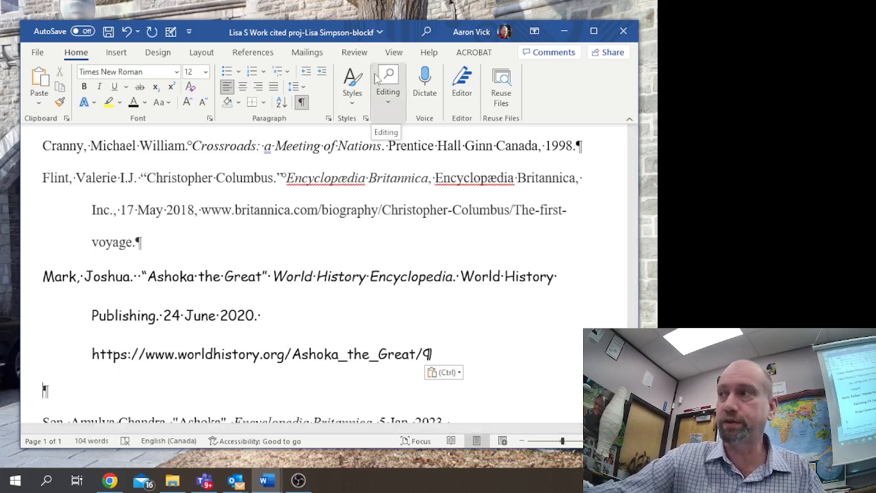